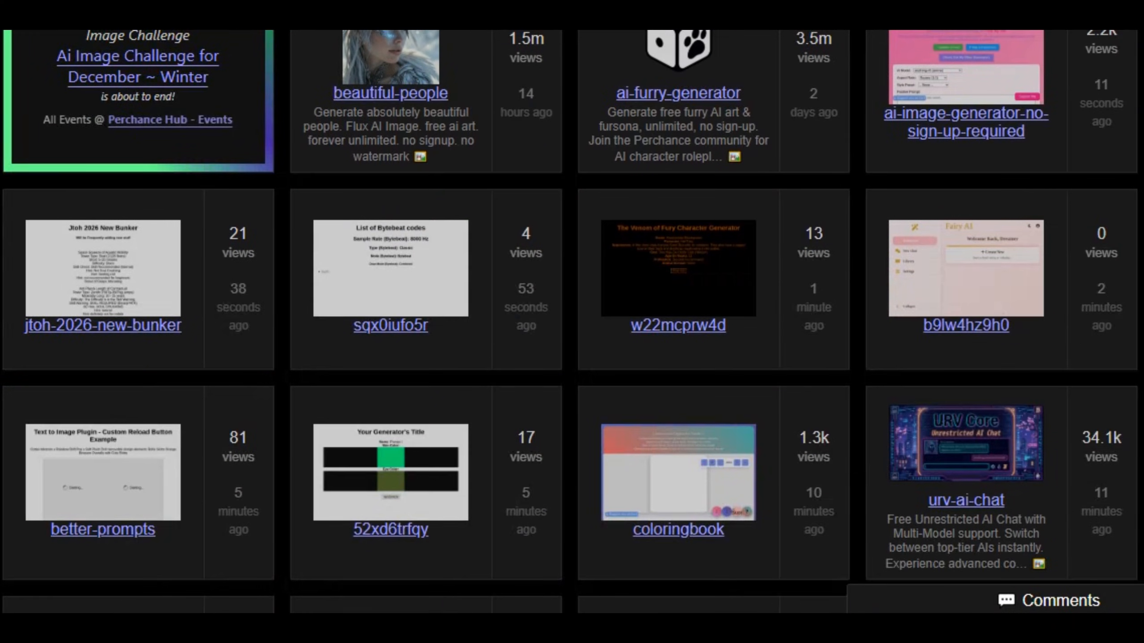
# - Paste the yacht-deck scene into the character generator's Description field
pyautogui.scroll(-3)
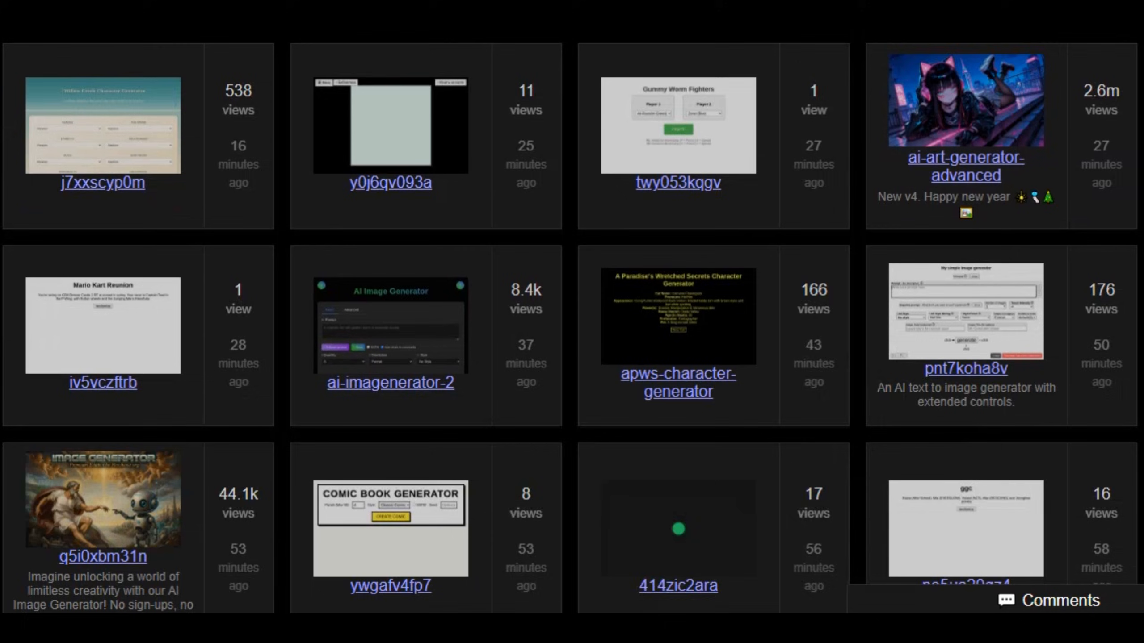
pyautogui.scroll(-3)
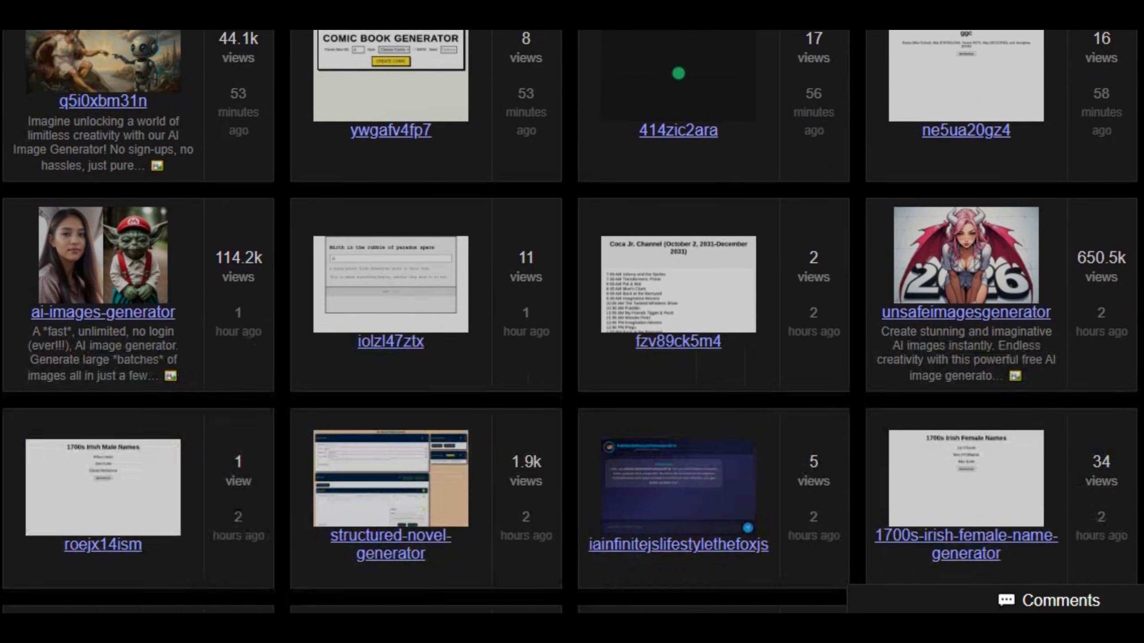
pyautogui.scroll(-3)
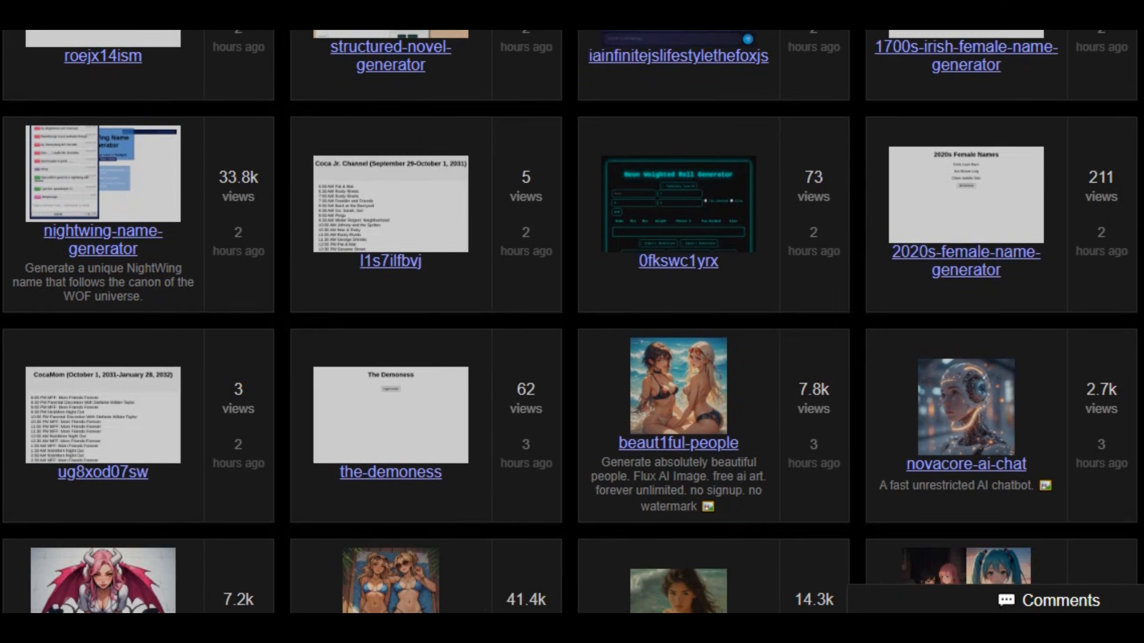
pyautogui.scroll(-3)
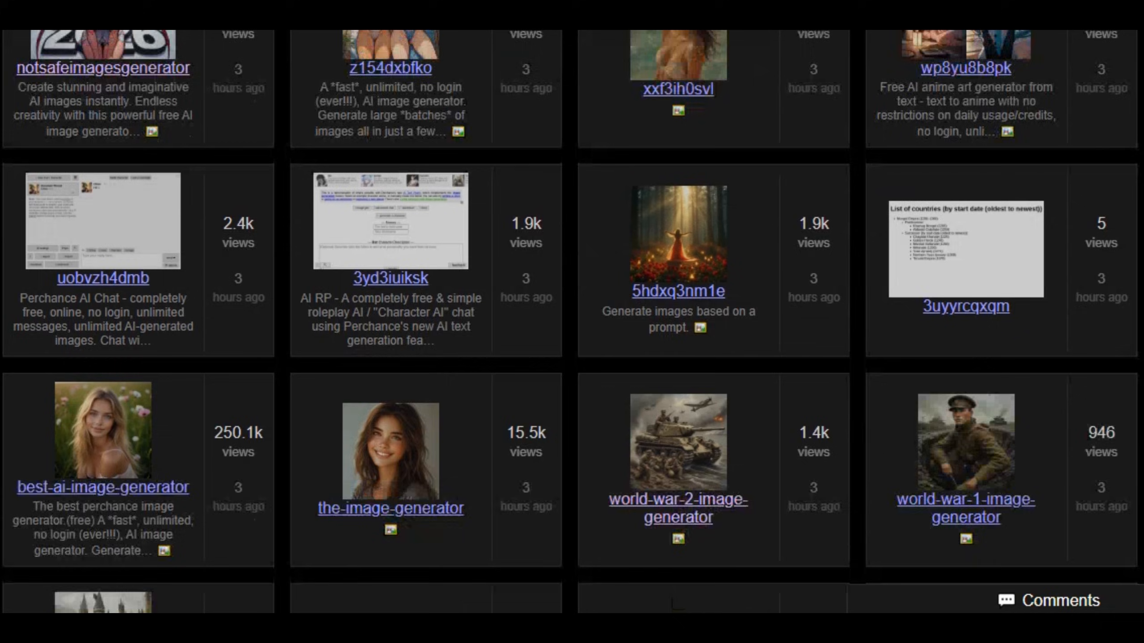
pyautogui.scroll(-3)
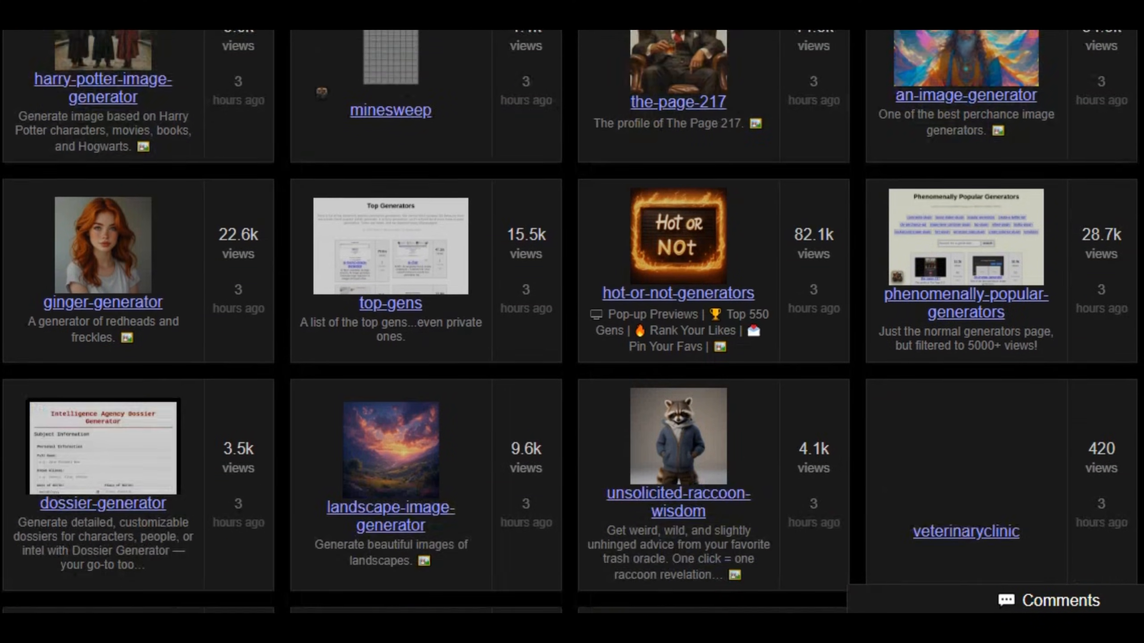
pyautogui.scroll(-3)
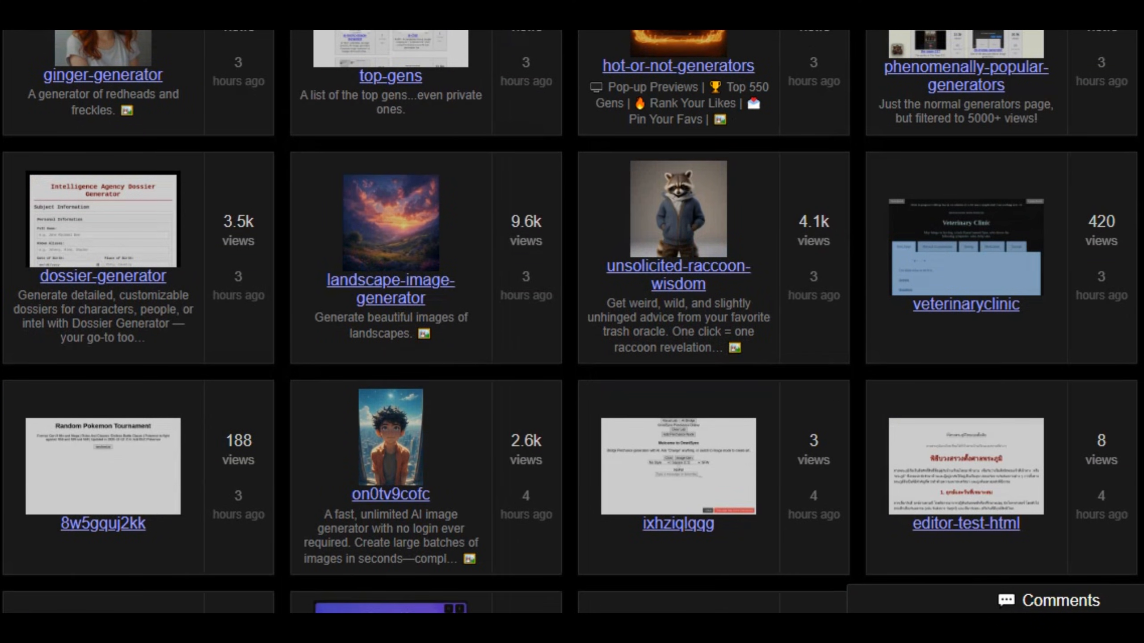
pyautogui.scroll(-3)
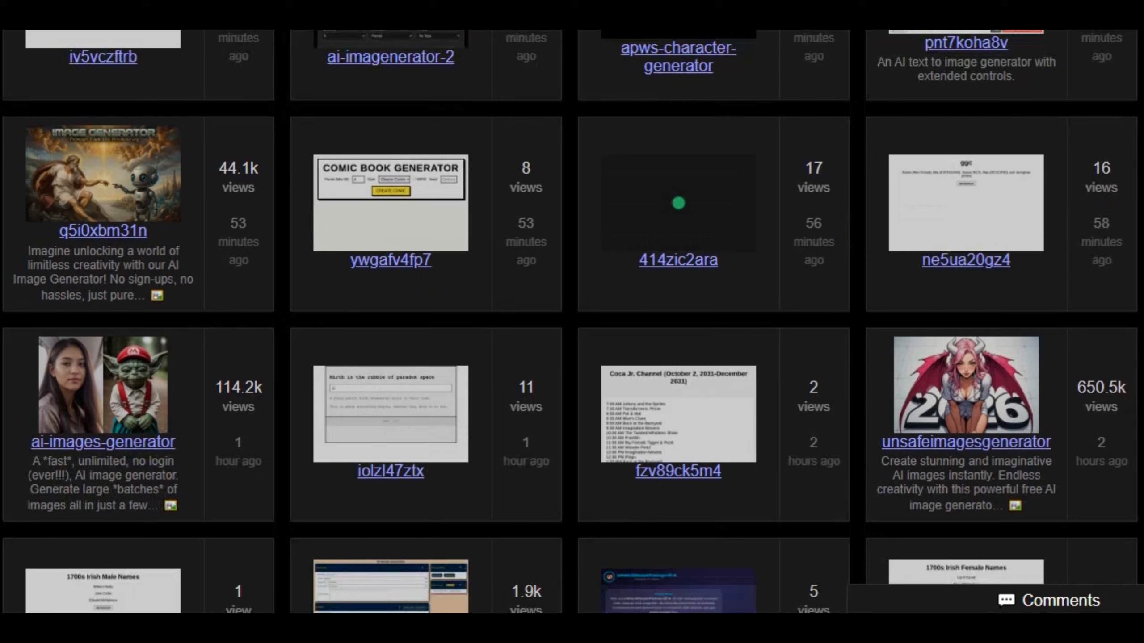
pyautogui.scroll(-3)
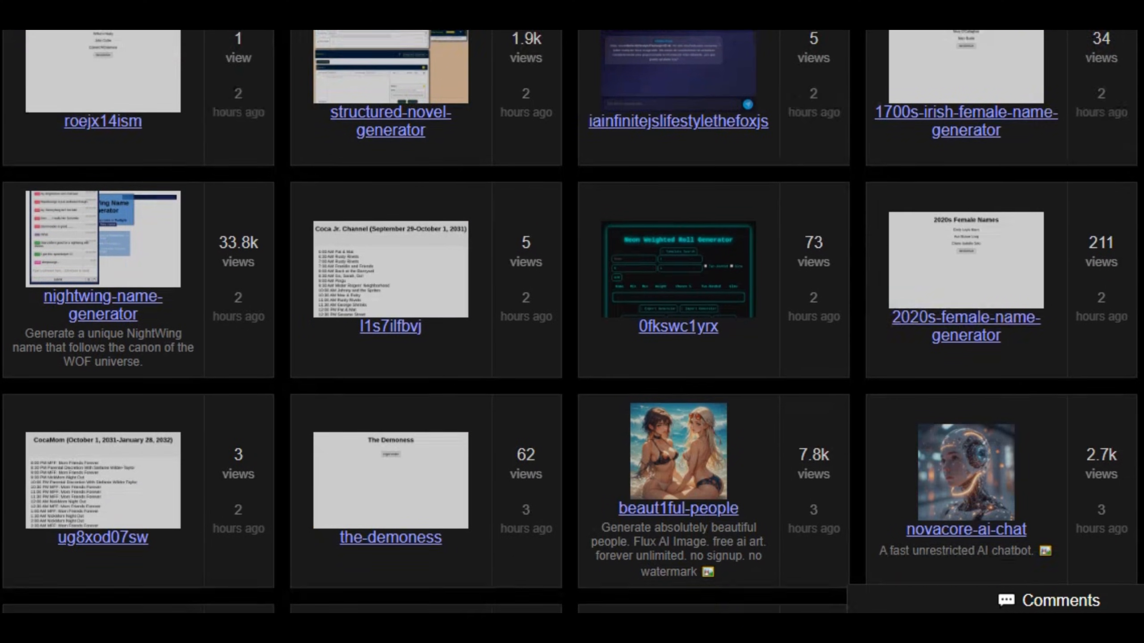
pyautogui.scroll(-3)
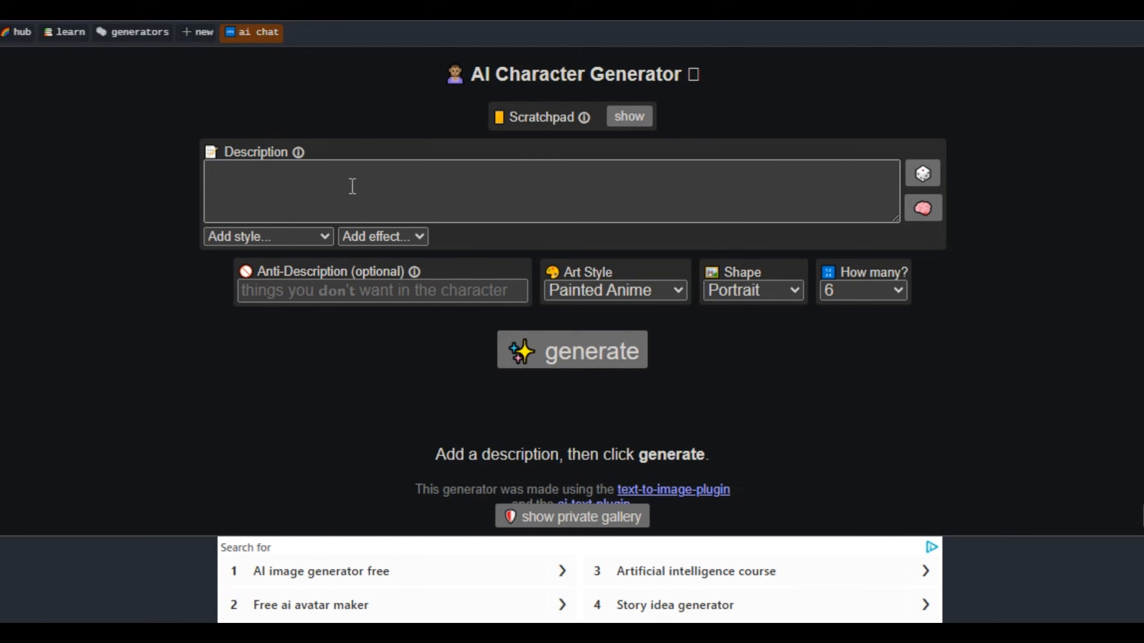
pyautogui.click(354, 187)
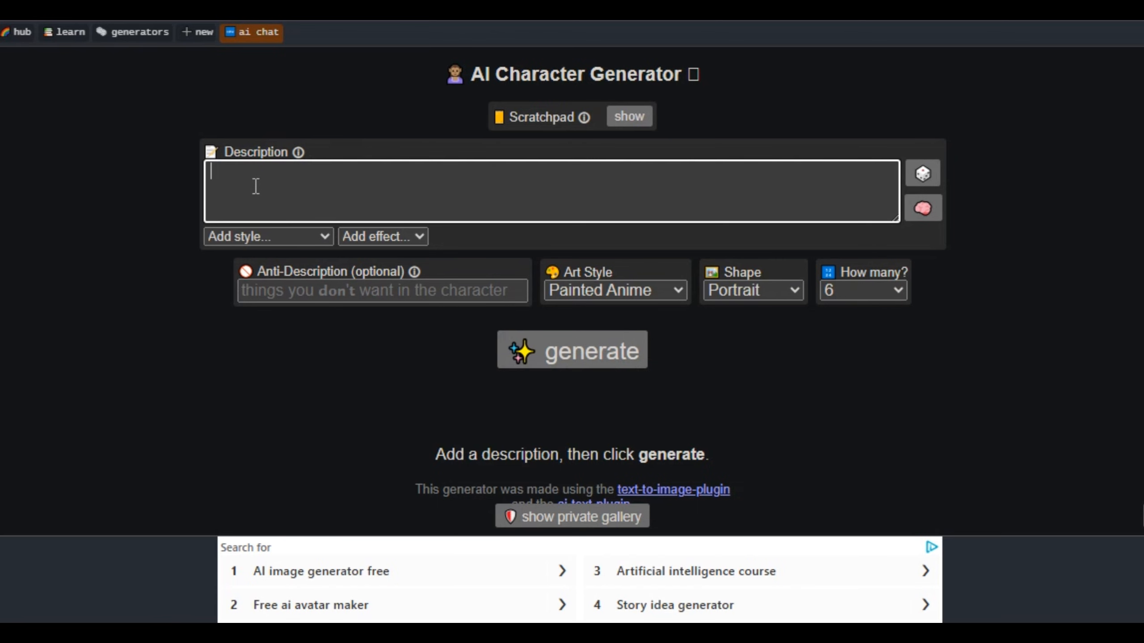
pyautogui.rightClick(256, 187)
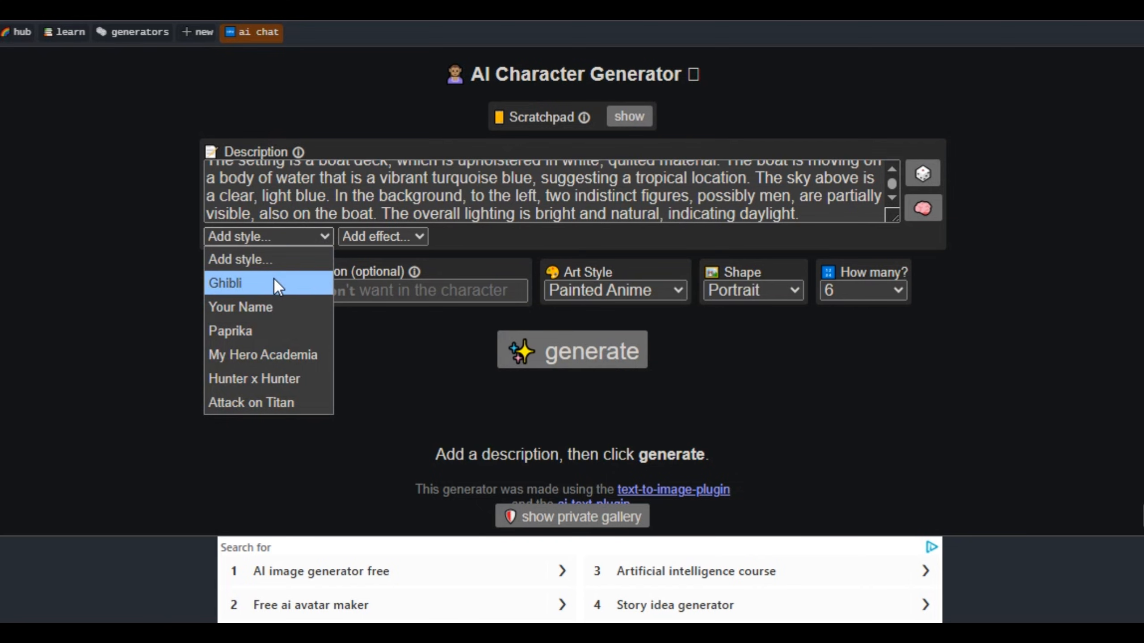
# - Exclude 'distortion', set the art style to Cinematic, and keep the image count at 6
pyautogui.click(382, 237)
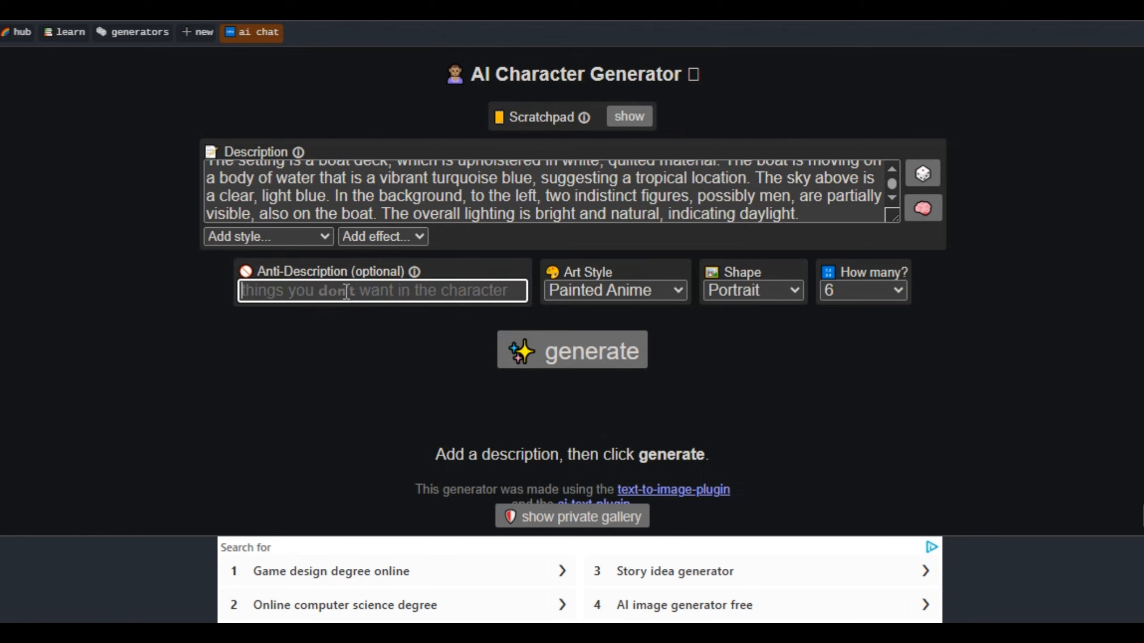
pyautogui.write('dist')
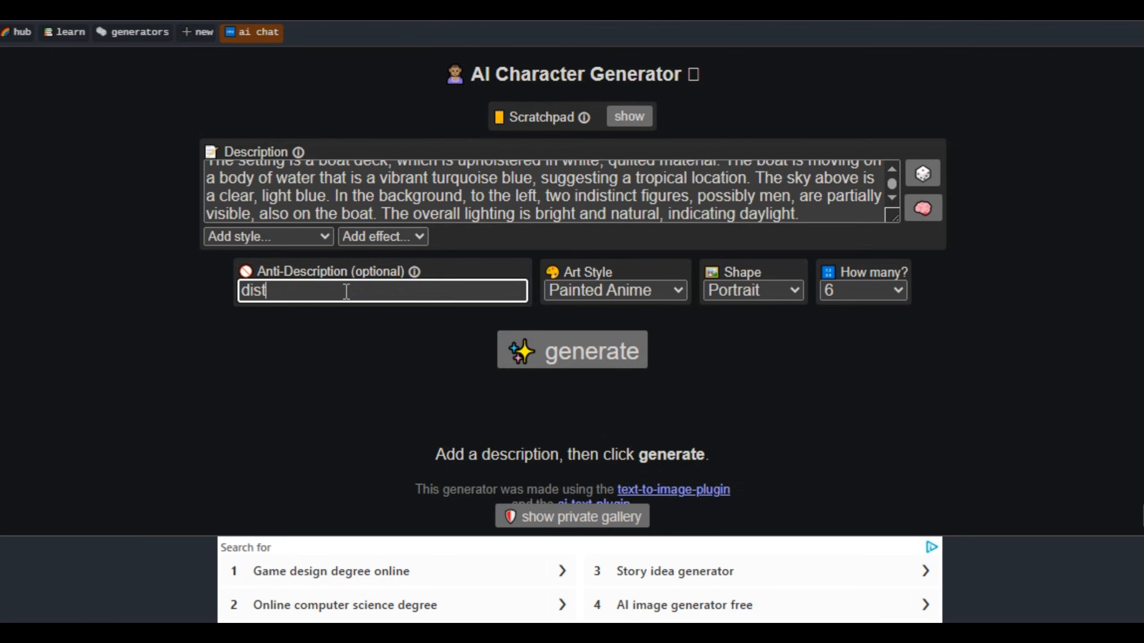
pyautogui.write('ortion')
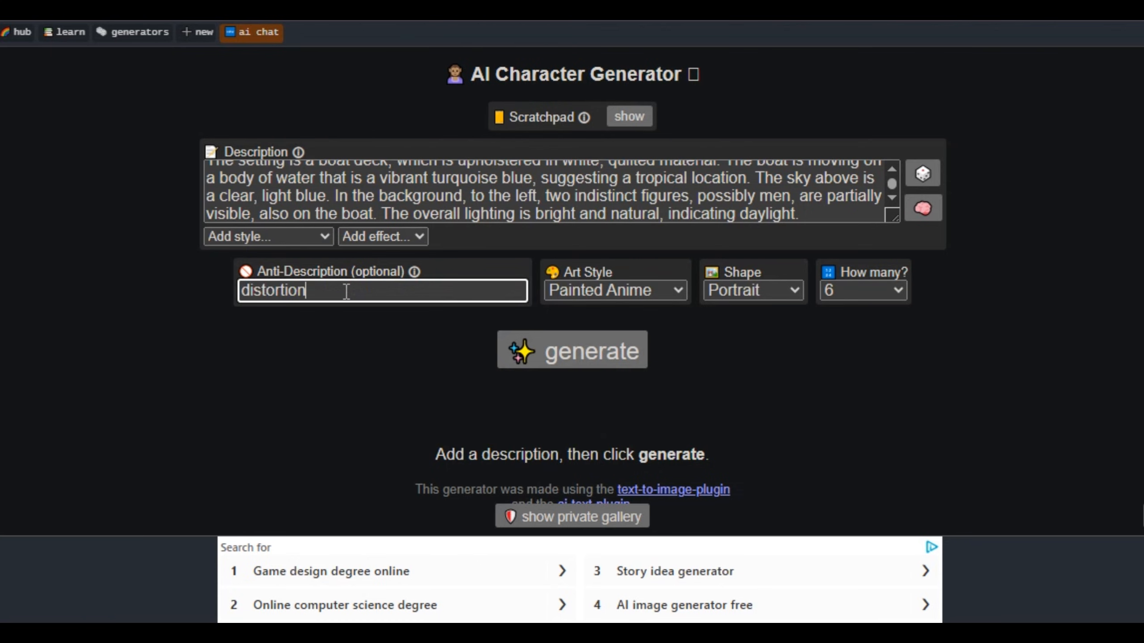
pyautogui.click(615, 290)
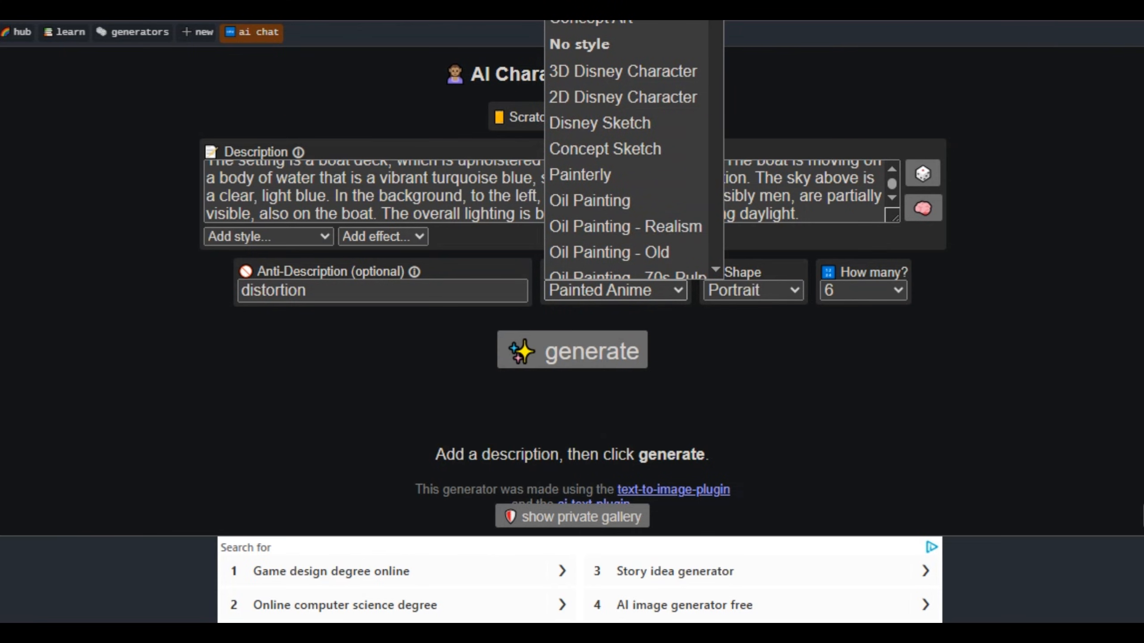
pyautogui.click(753, 291)
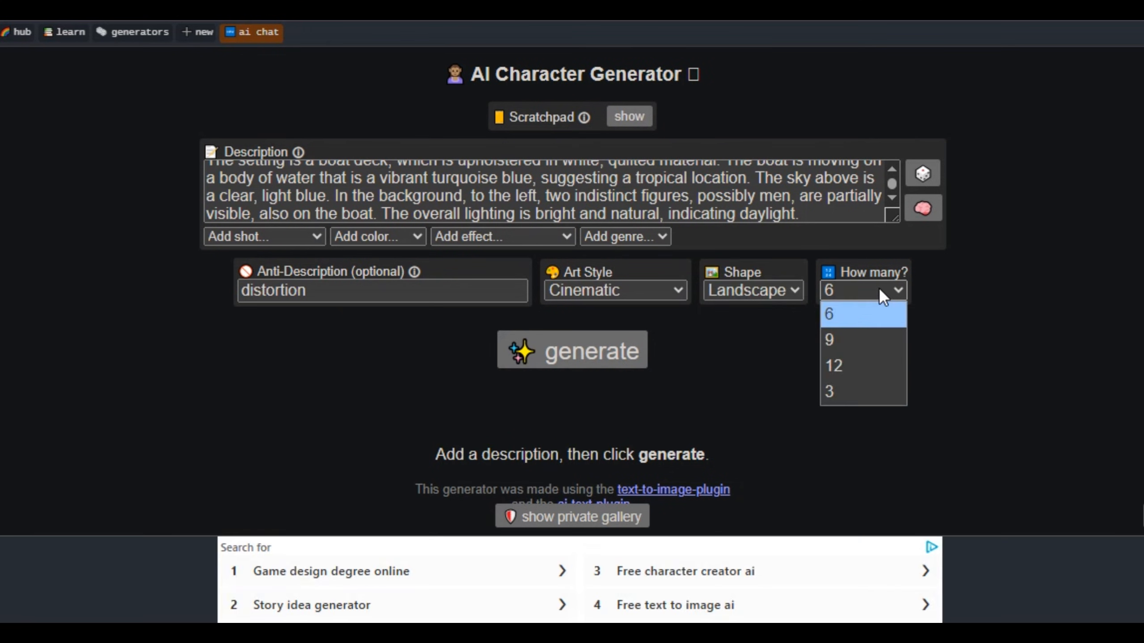
pyautogui.moveTo(855, 326)
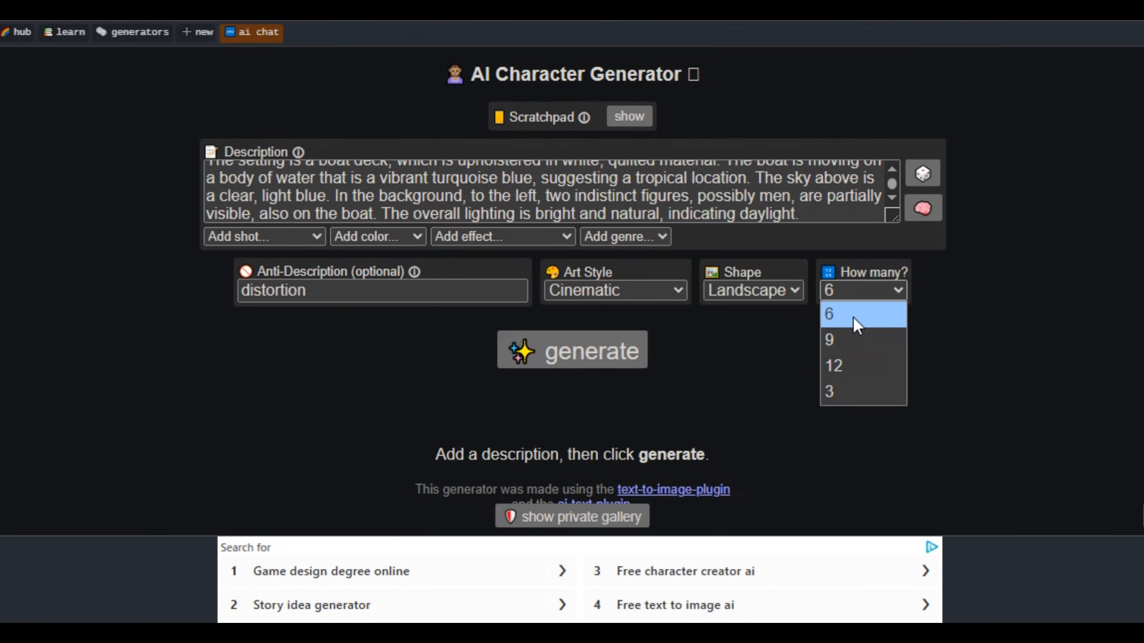
pyautogui.click(833, 315)
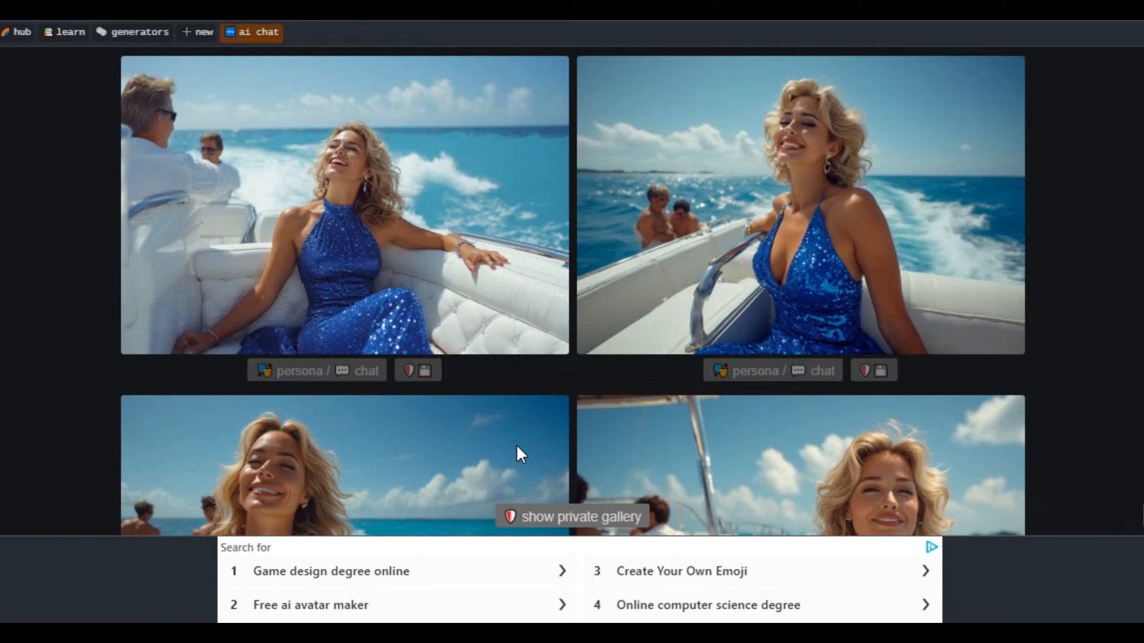
# - Scroll past the blue-dress yacht images and reveal the comments and gallery
pyautogui.scroll(-3)
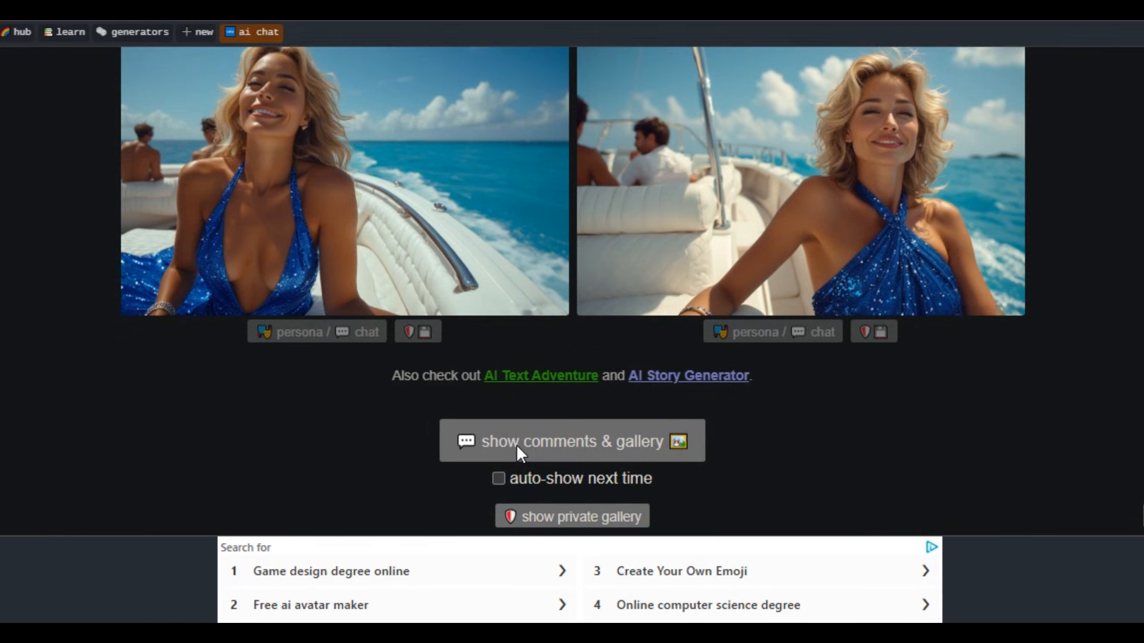
pyautogui.click(572, 441)
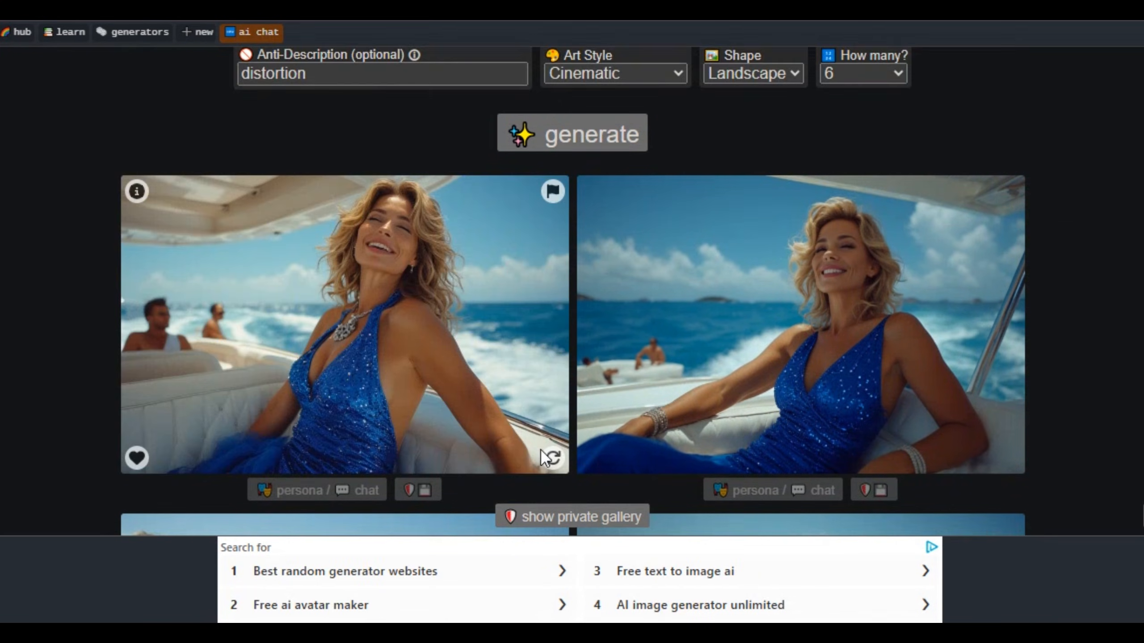
pyautogui.moveTo(541, 447)
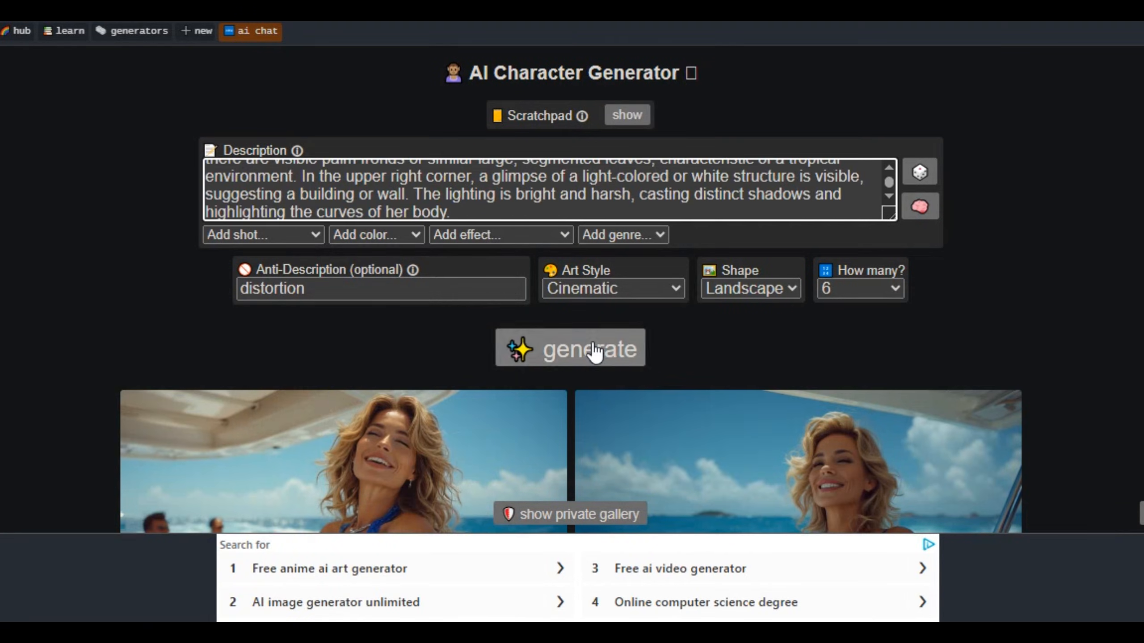
# - Generate images from the white bikini description and browse the results
pyautogui.click(571, 349)
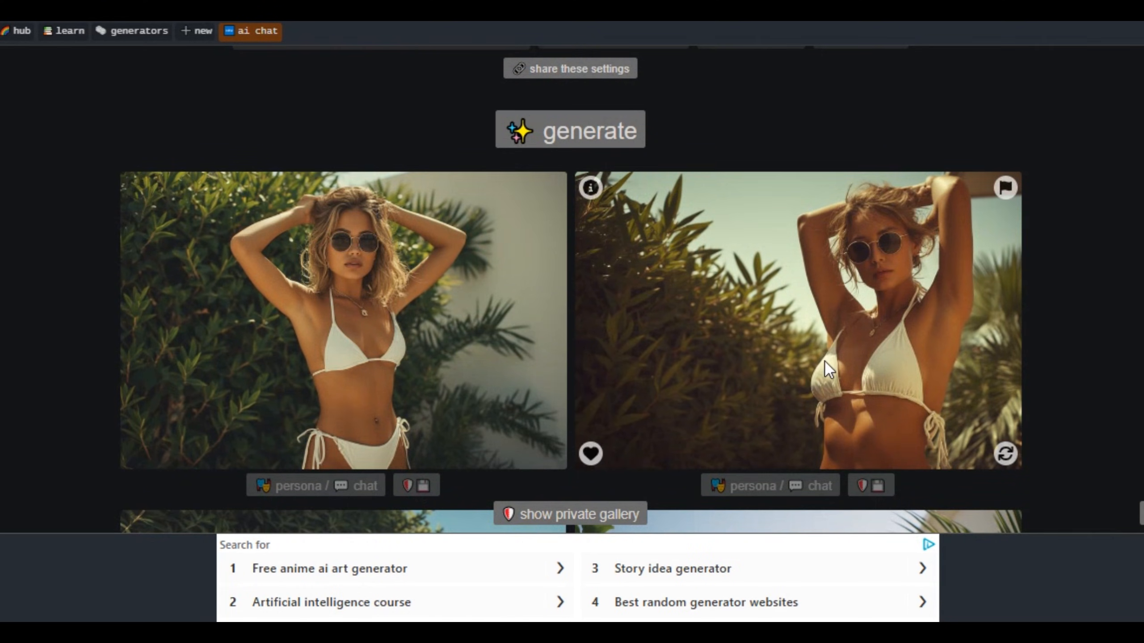
pyautogui.scroll(-3)
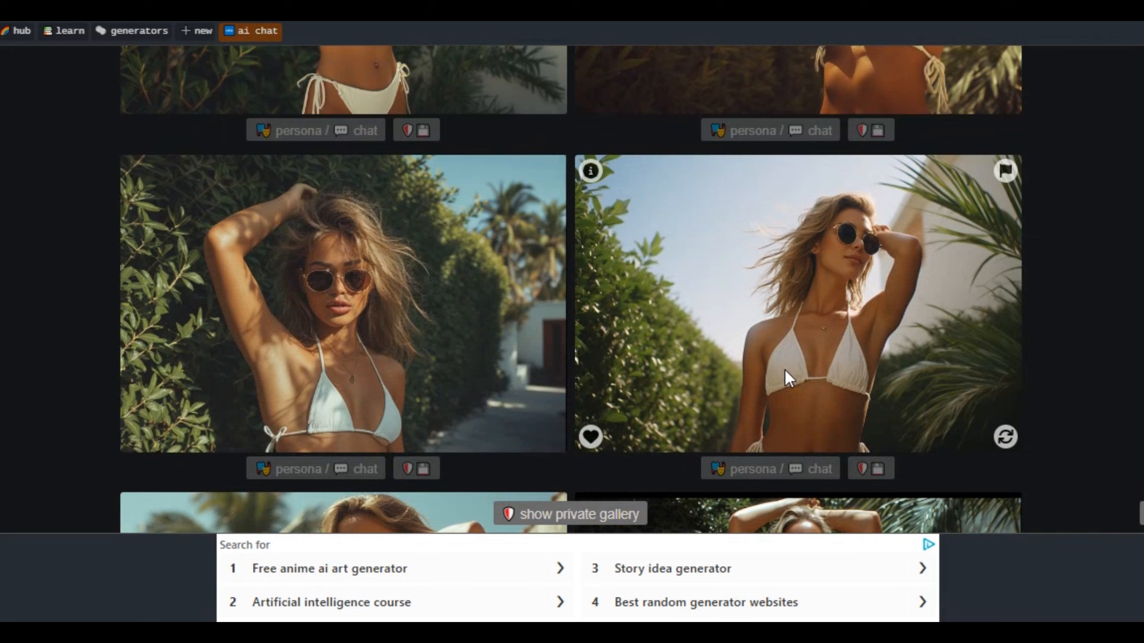
pyautogui.moveTo(427, 376)
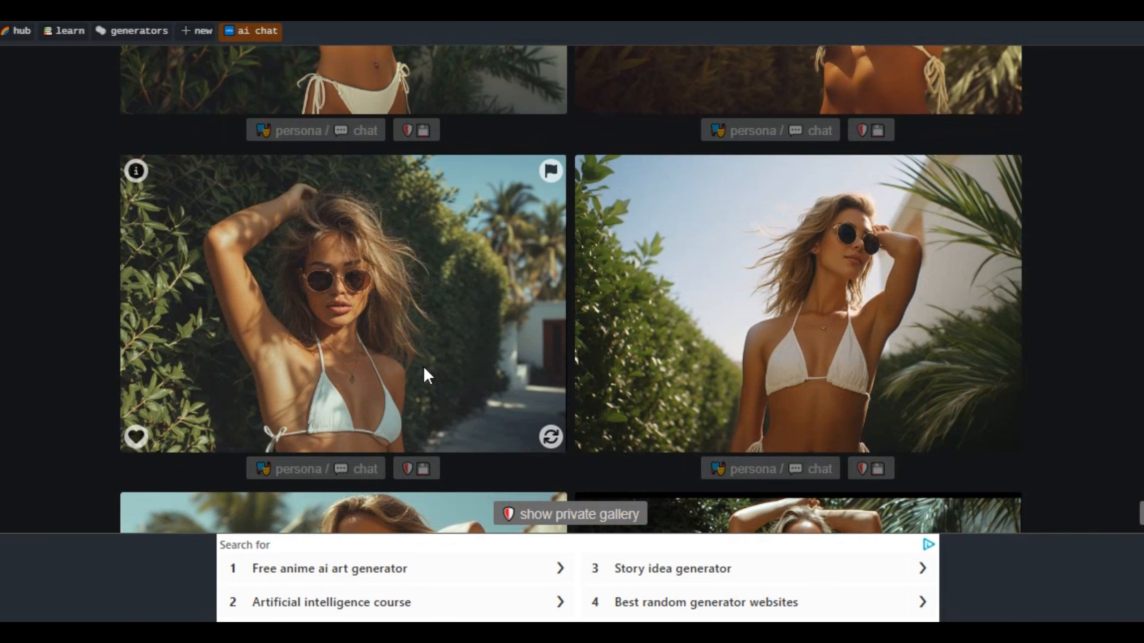
pyautogui.scroll(-3)
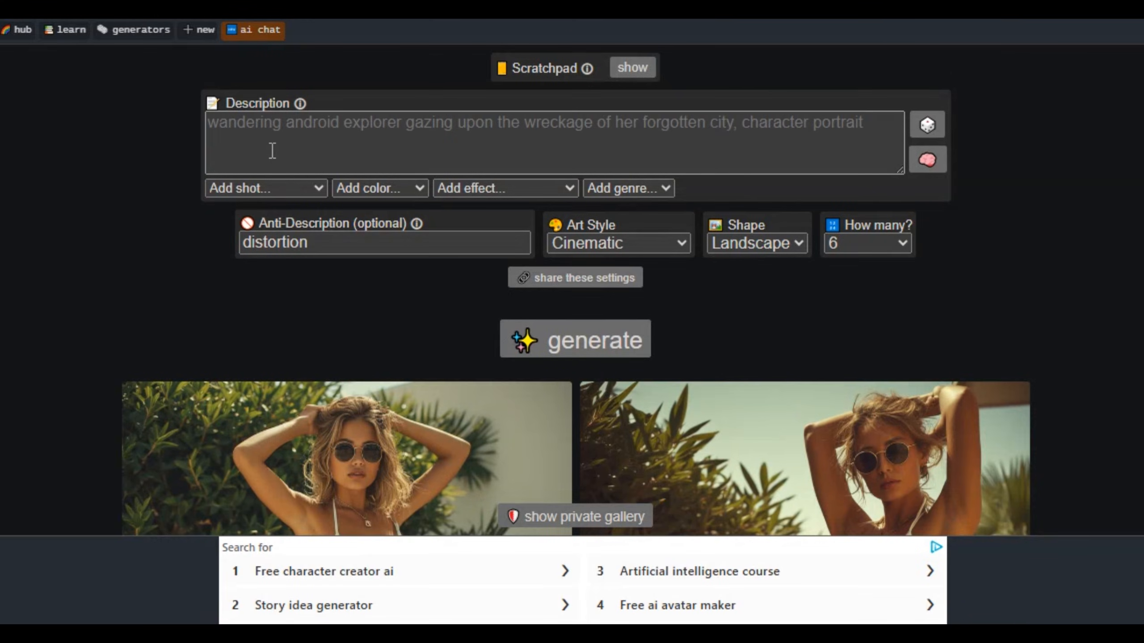
# - Paste the blue sun hat beach prompt, change the art style, and browse the results
pyautogui.rightClick(271, 152)
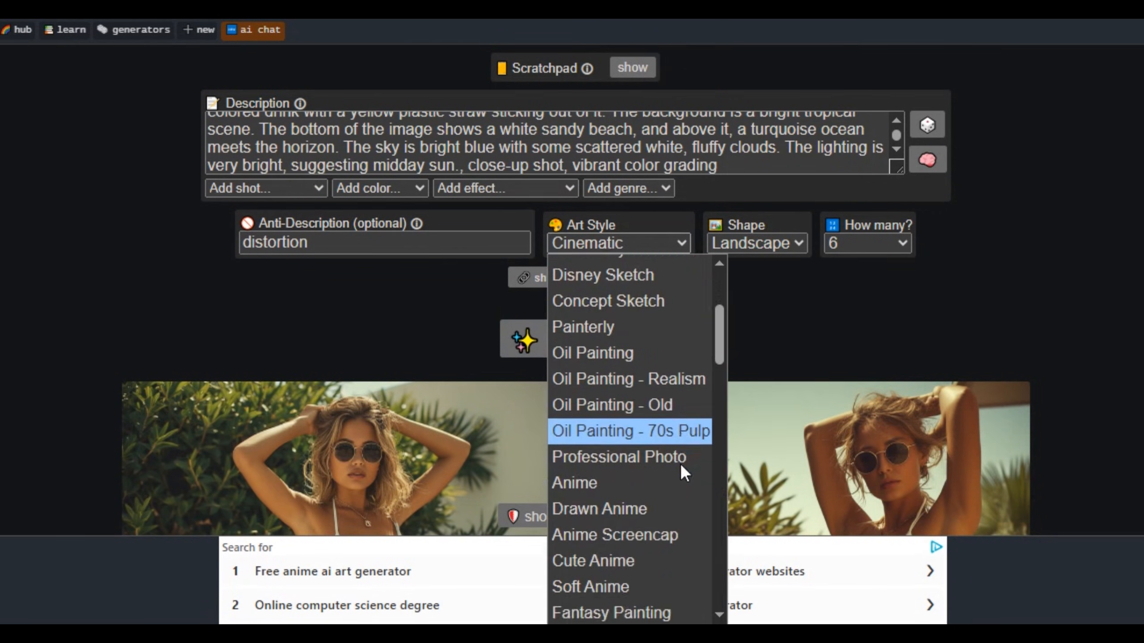
pyautogui.click(575, 483)
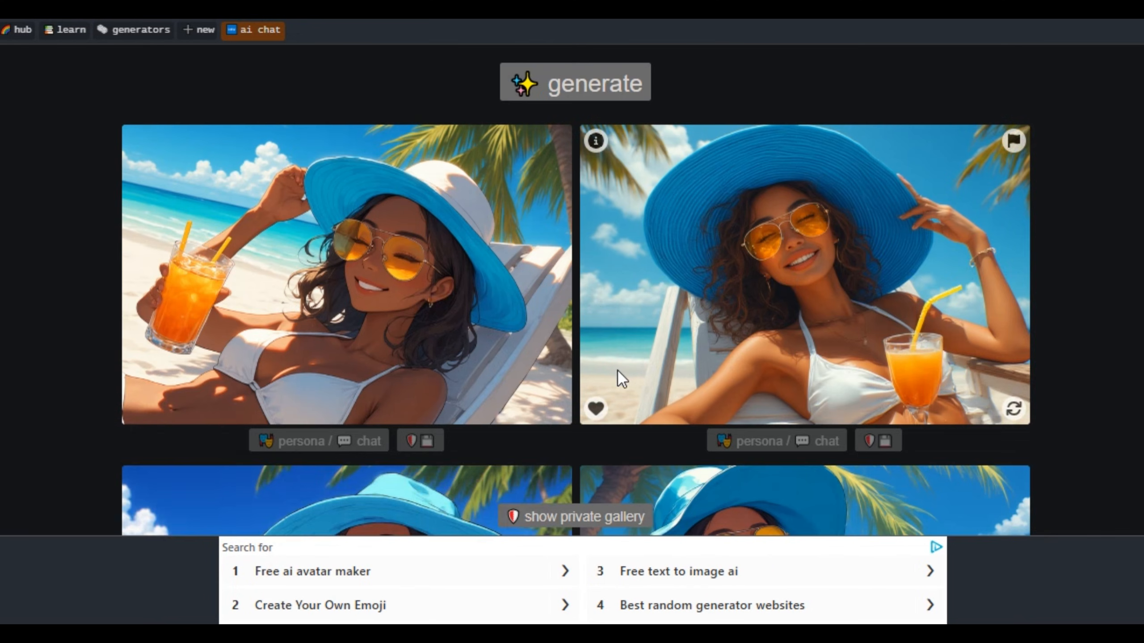
pyautogui.scroll(-3)
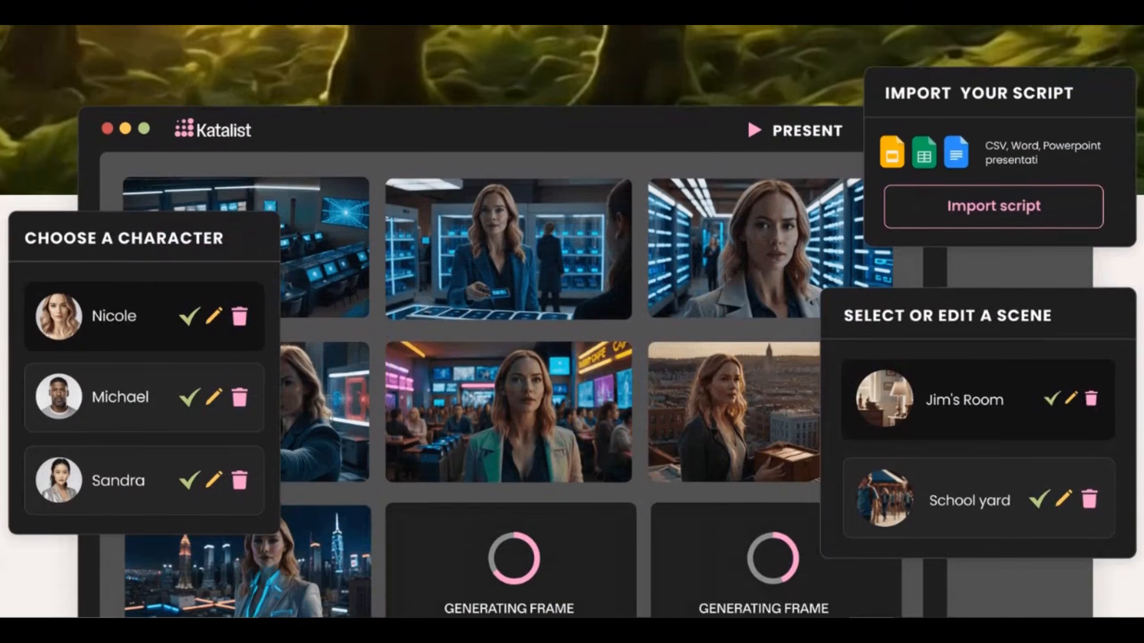
pyautogui.scroll(-3)
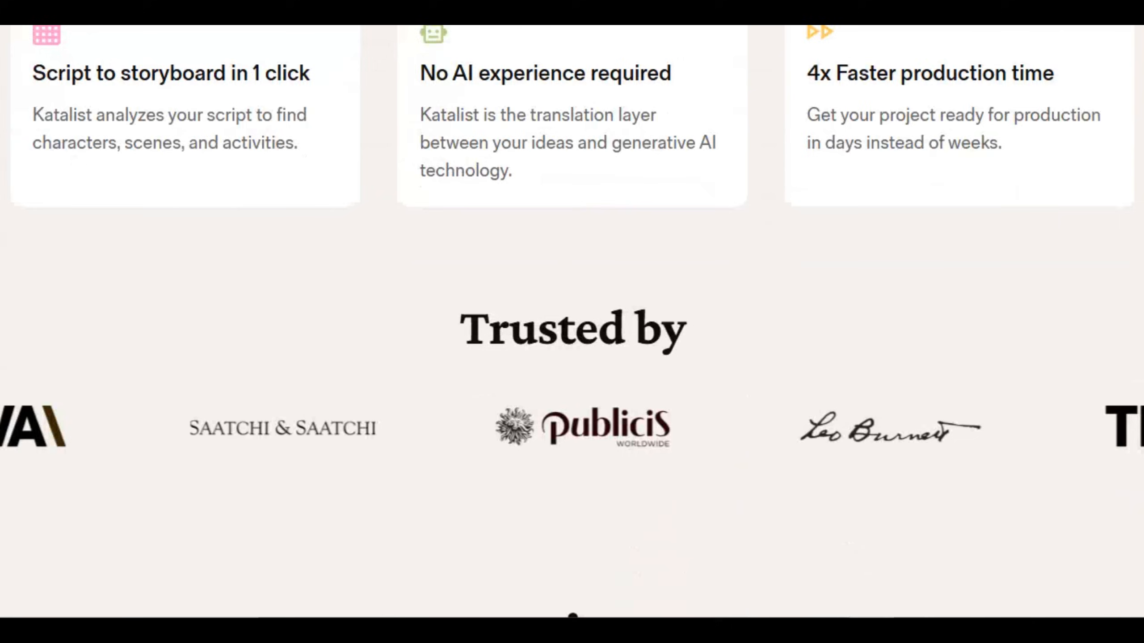
pyautogui.scroll(-3)
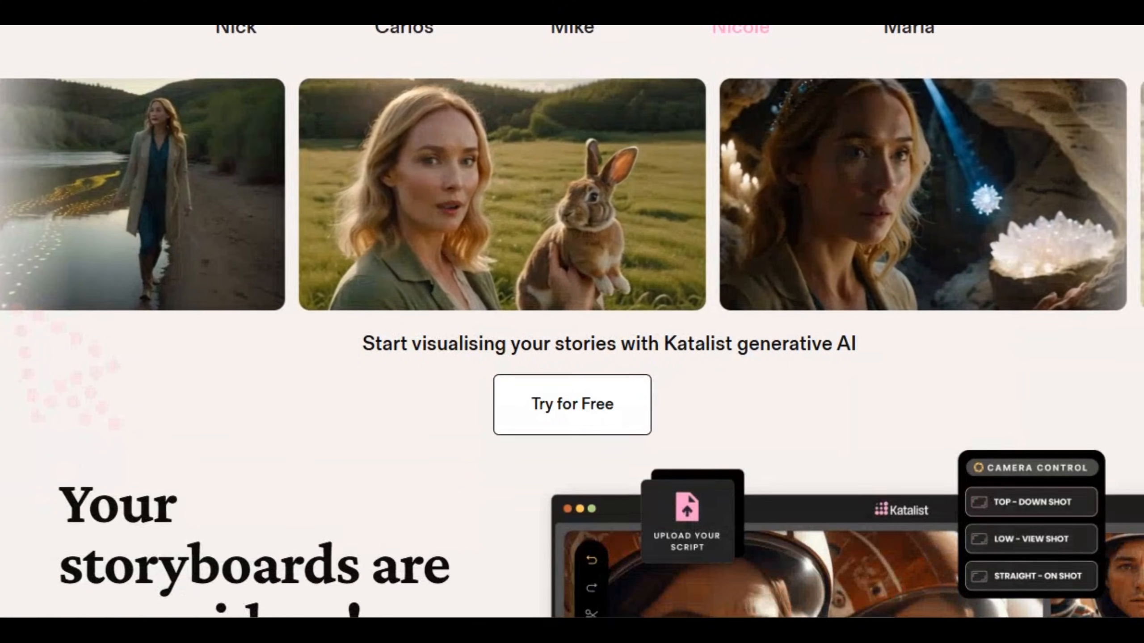
pyautogui.scroll(-3)
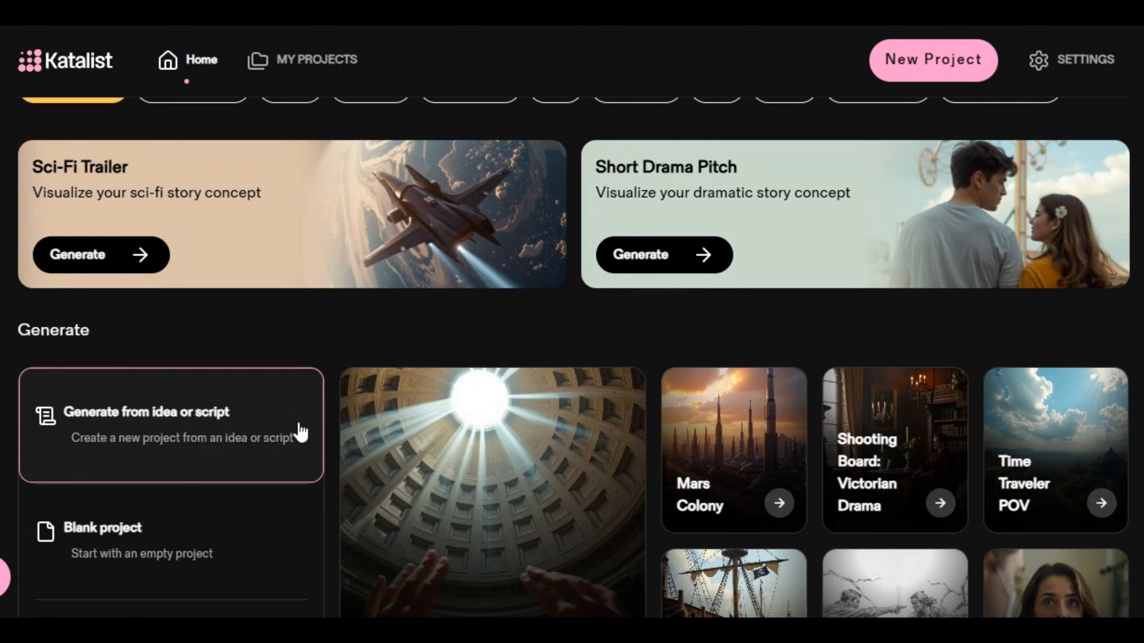
# - Generate a script from the idea of 100 Indians charging a giant deodorant bottle
pyautogui.click(146, 425)
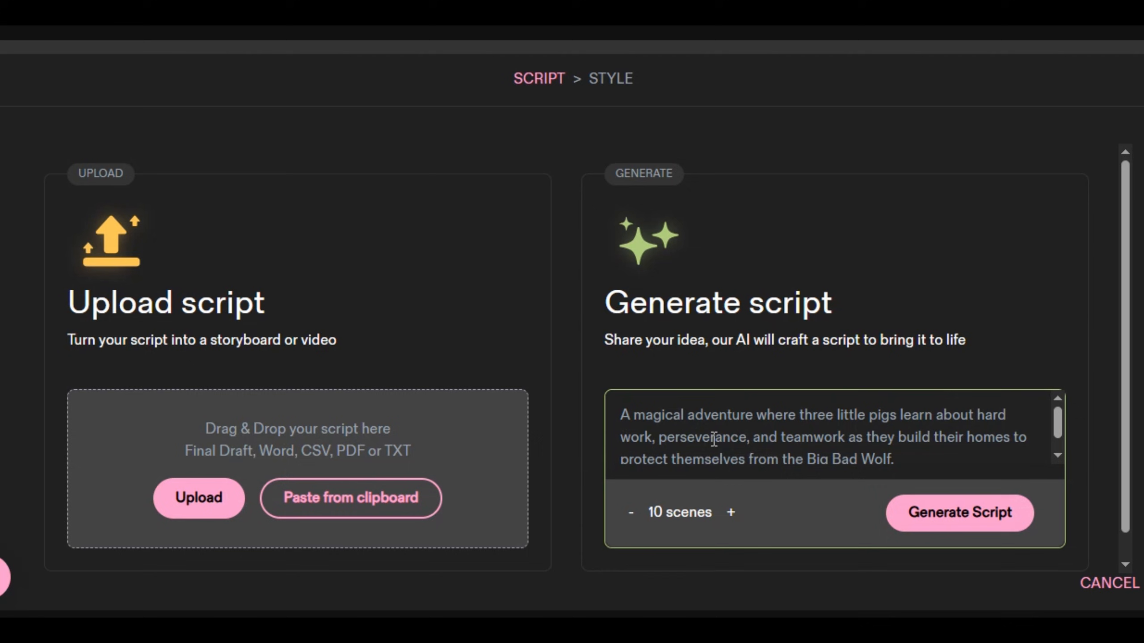
pyautogui.write('An epic cinematic battle scene: 100 Indians charging against one giant deodorant bottle standing in the middle of a vast desert battlefield. The atmosphere is intense and dramatic —')
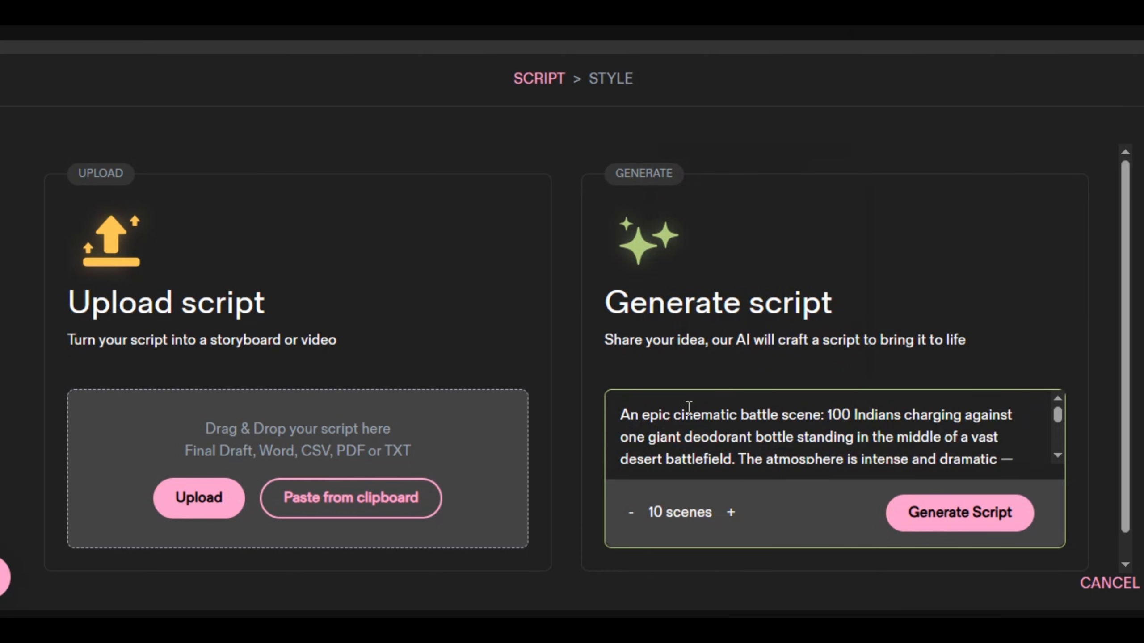
pyautogui.click(960, 513)
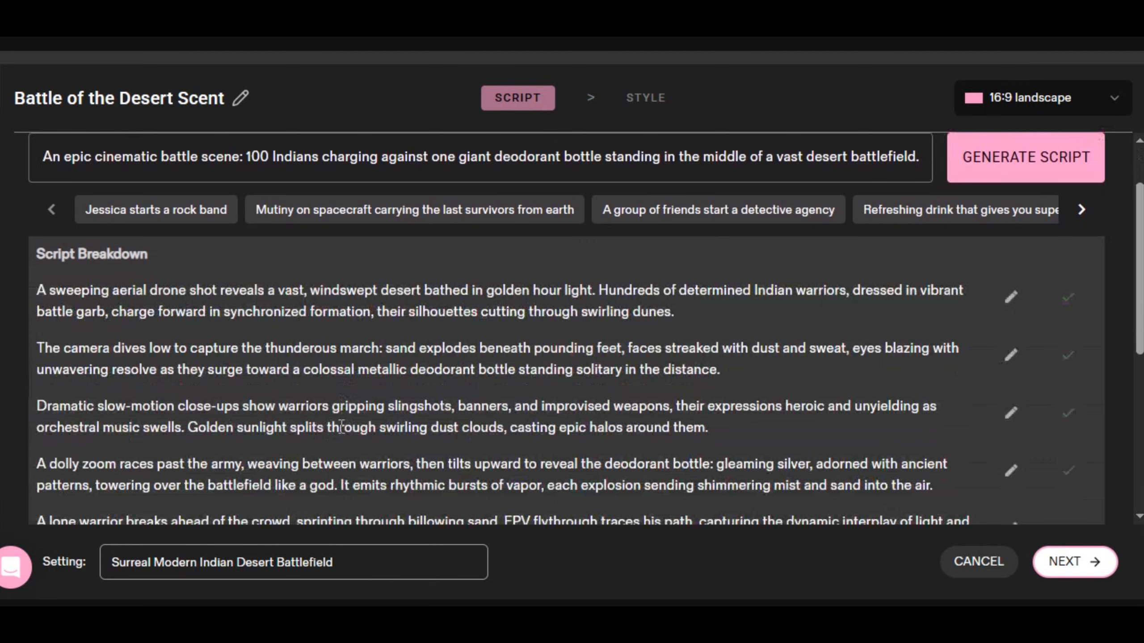
pyautogui.scroll(-3)
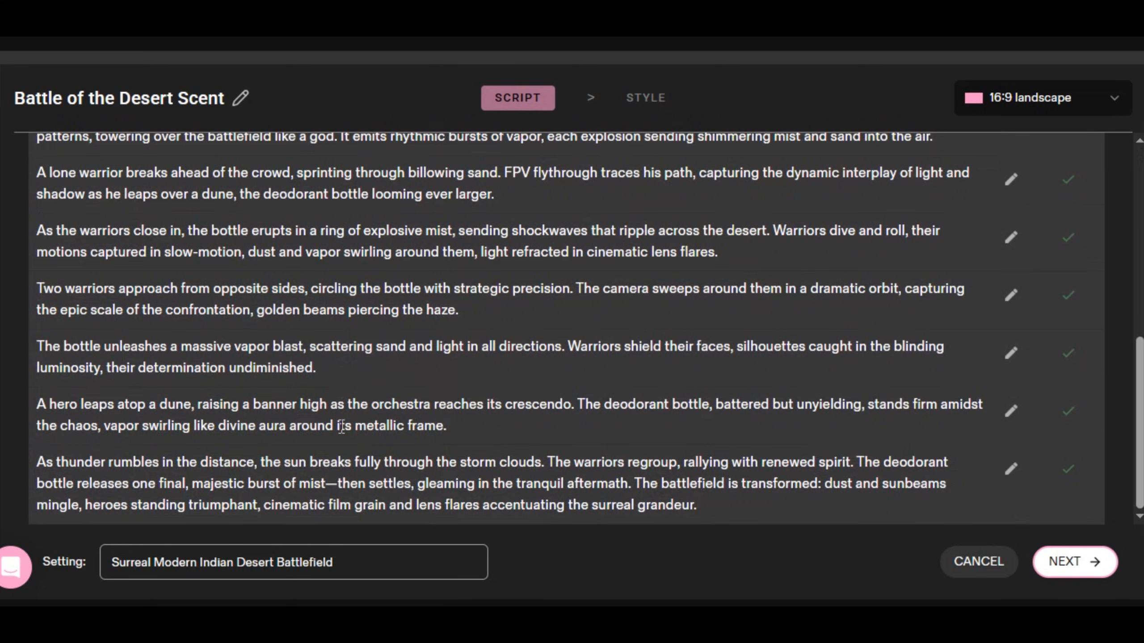
pyautogui.moveTo(1065, 573)
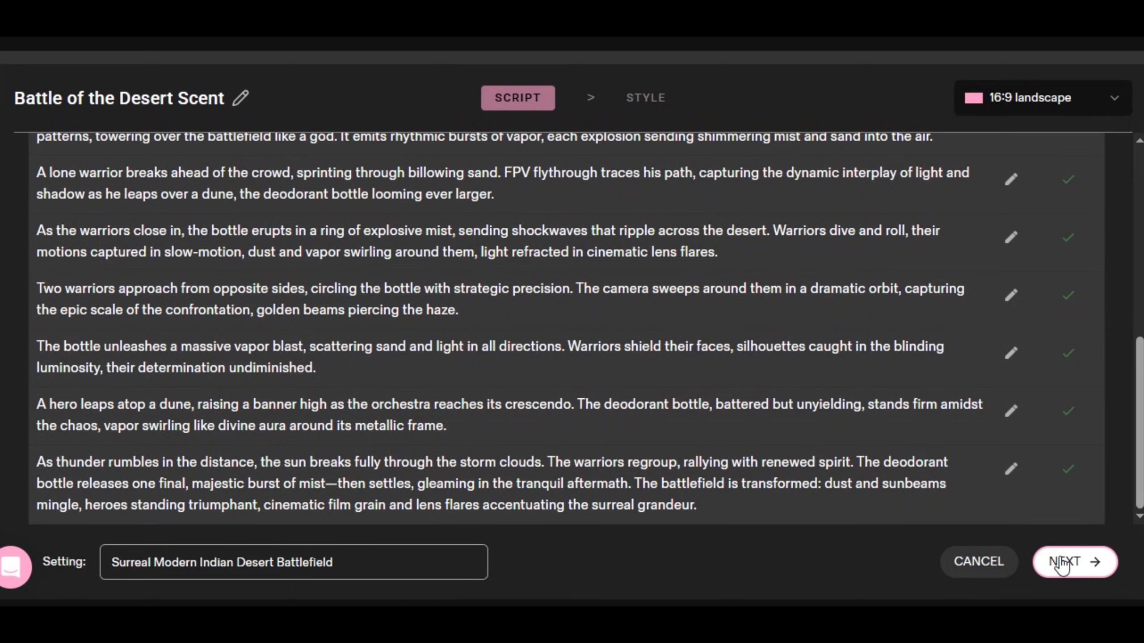
# - Create the project in Cinematic style with the Warrior, Hero and Bottle cast
pyautogui.click(1073, 562)
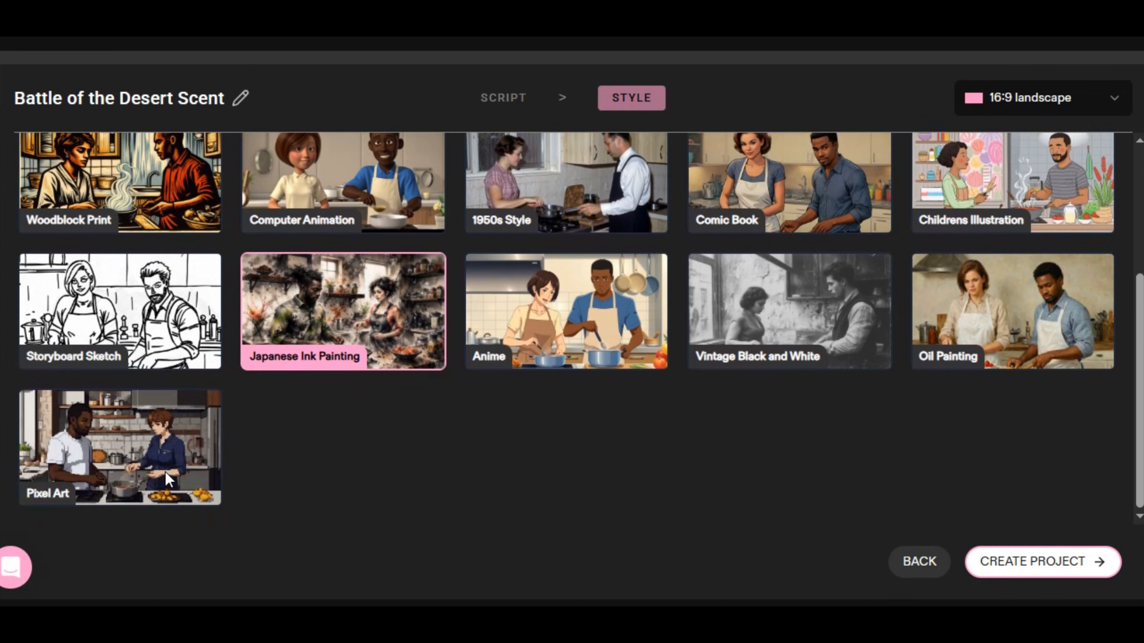
pyautogui.scroll(3)
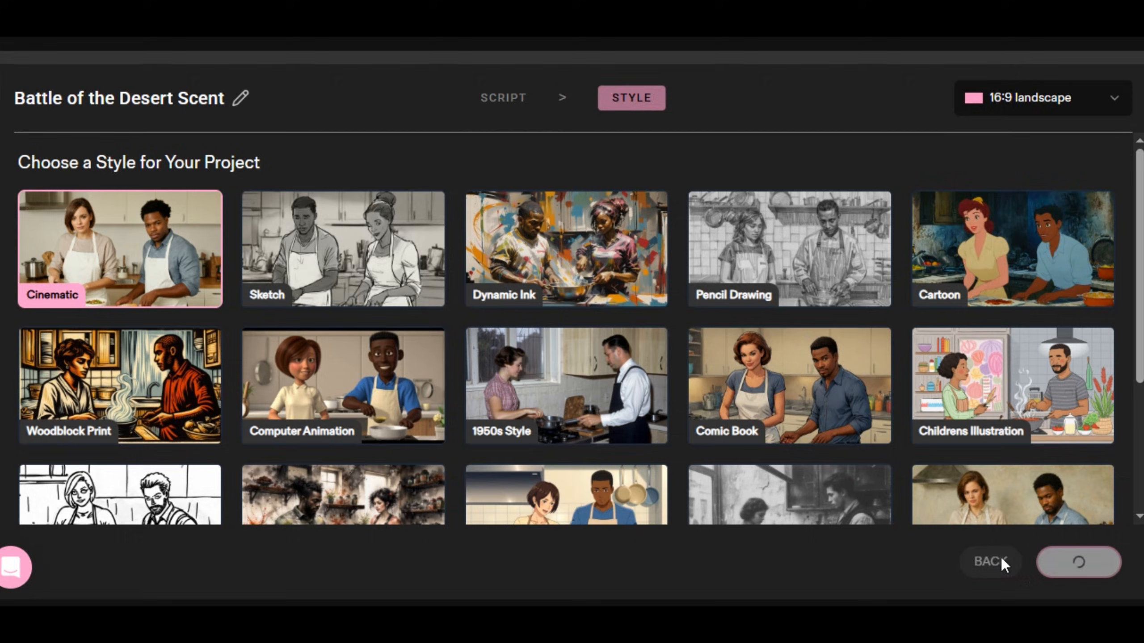
pyautogui.click(1078, 562)
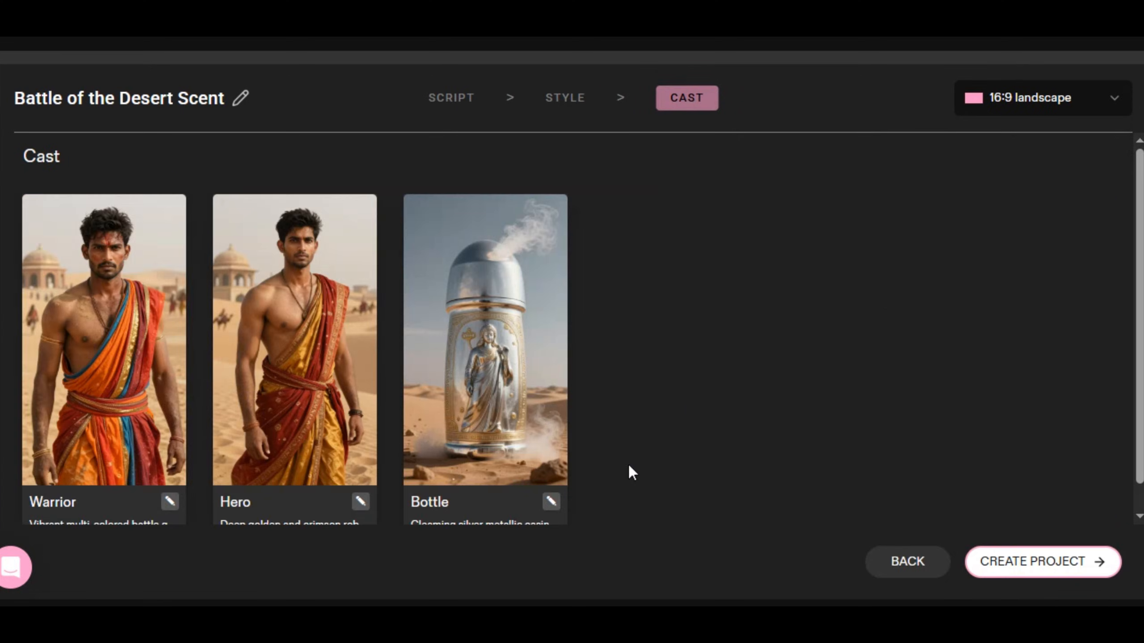
pyautogui.moveTo(463, 448)
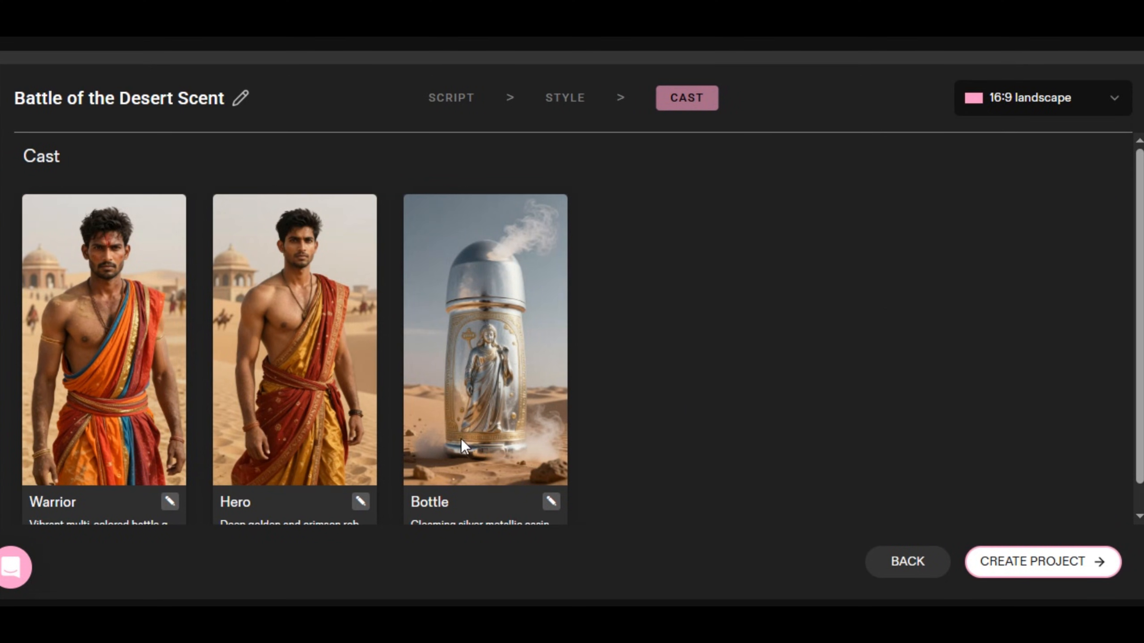
pyautogui.scroll(-3)
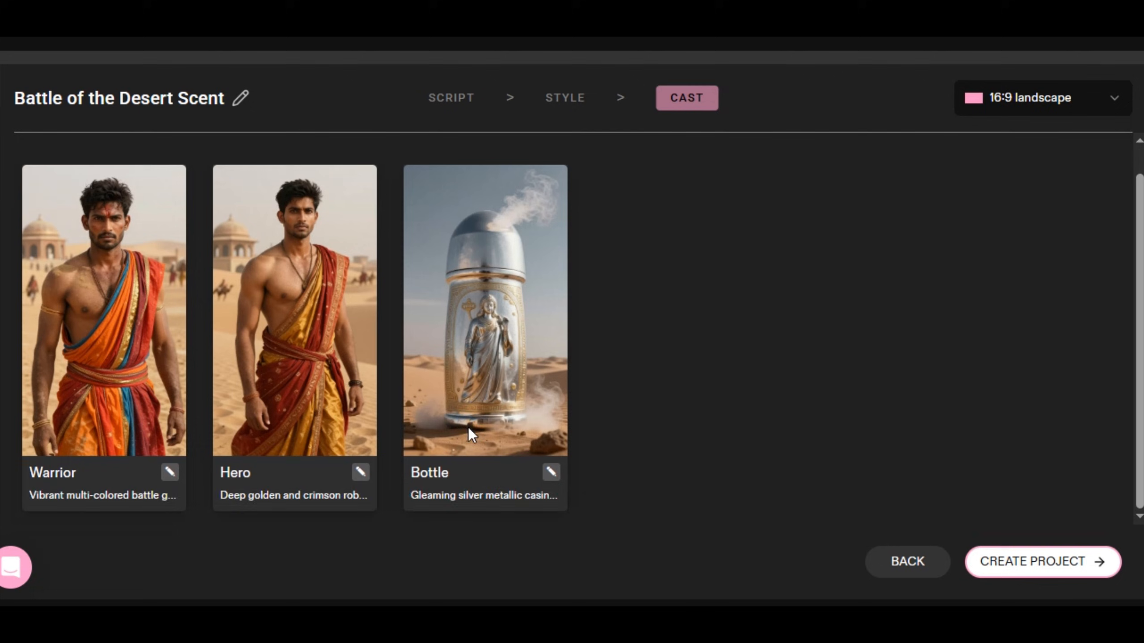
pyautogui.click(1043, 562)
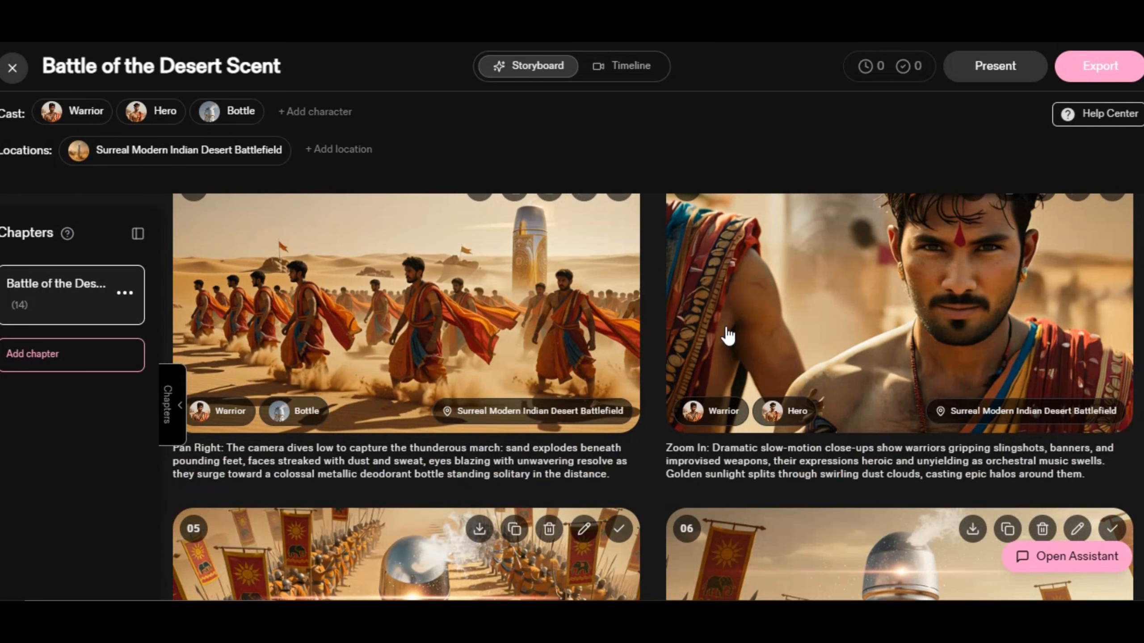
# - Scroll through the storyboard, select frame 12, and open the Editor Assistant
pyautogui.scroll(-3)
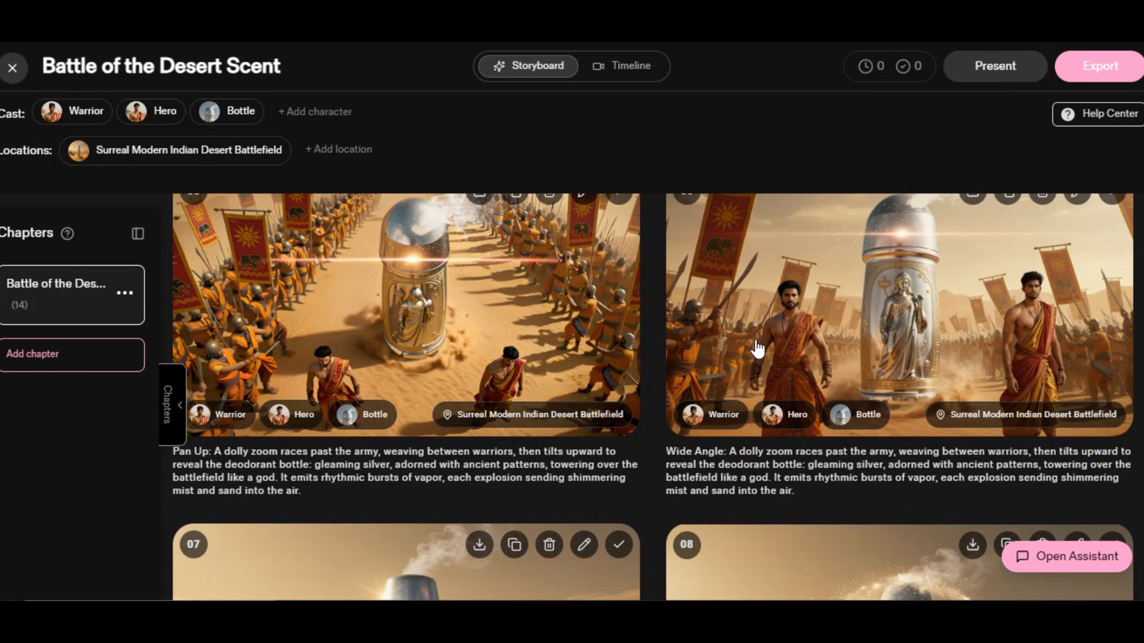
pyautogui.scroll(-3)
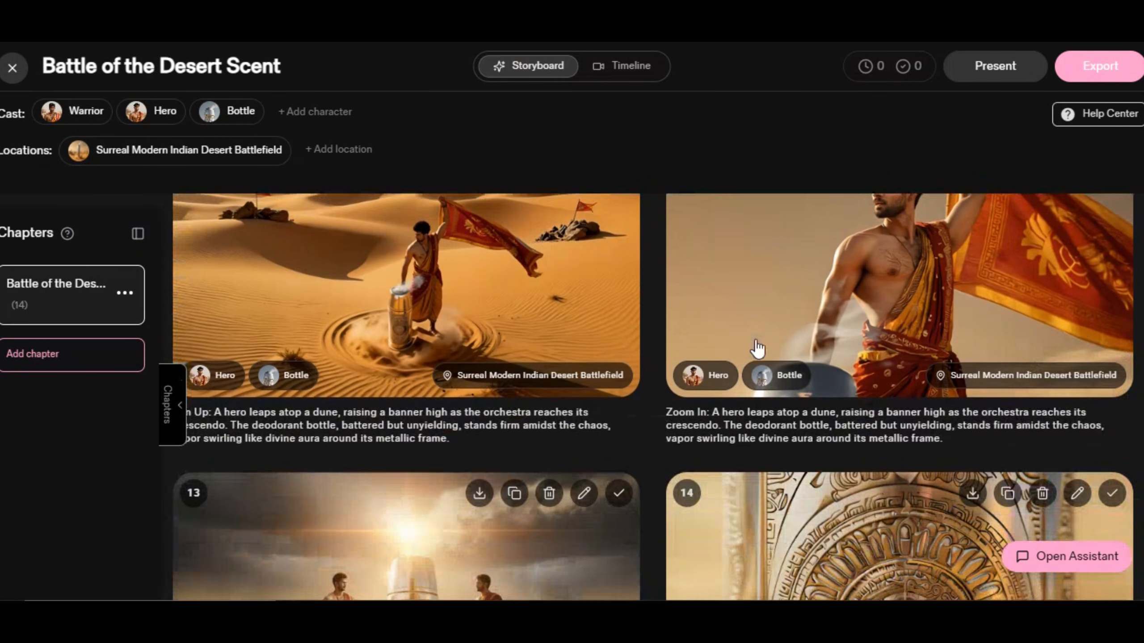
pyautogui.scroll(-3)
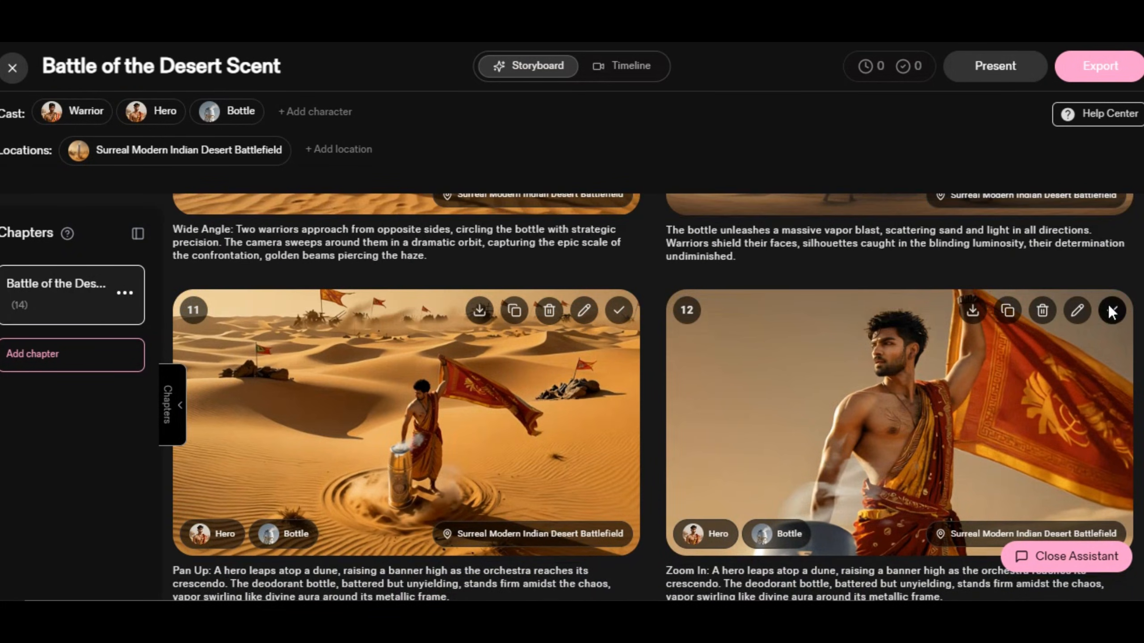
pyautogui.click(1111, 311)
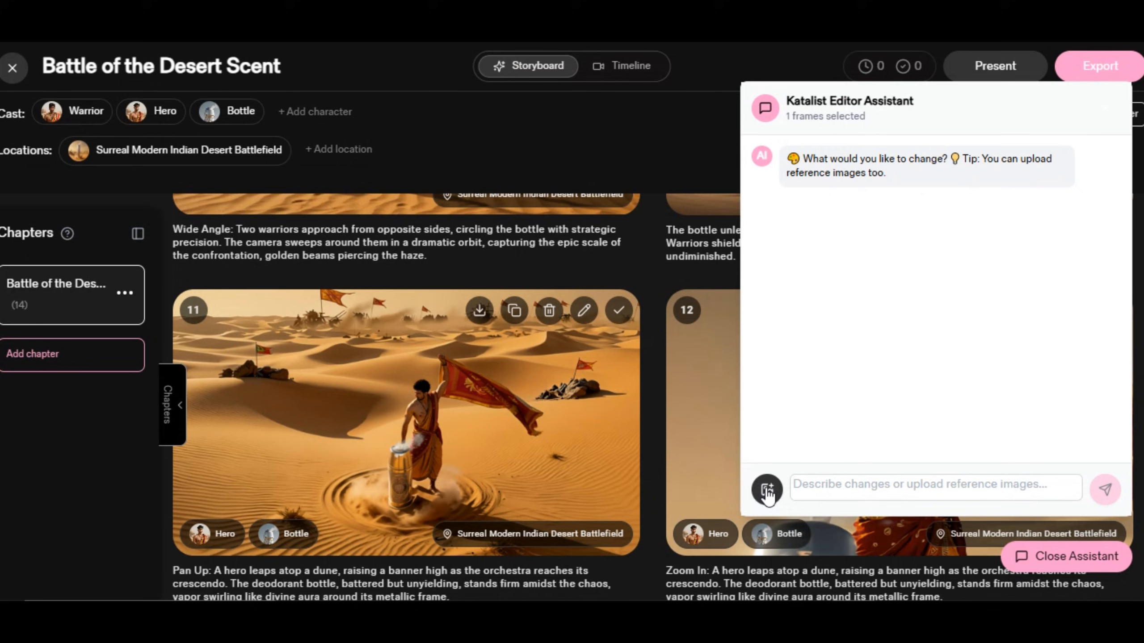
pyautogui.click(906, 485)
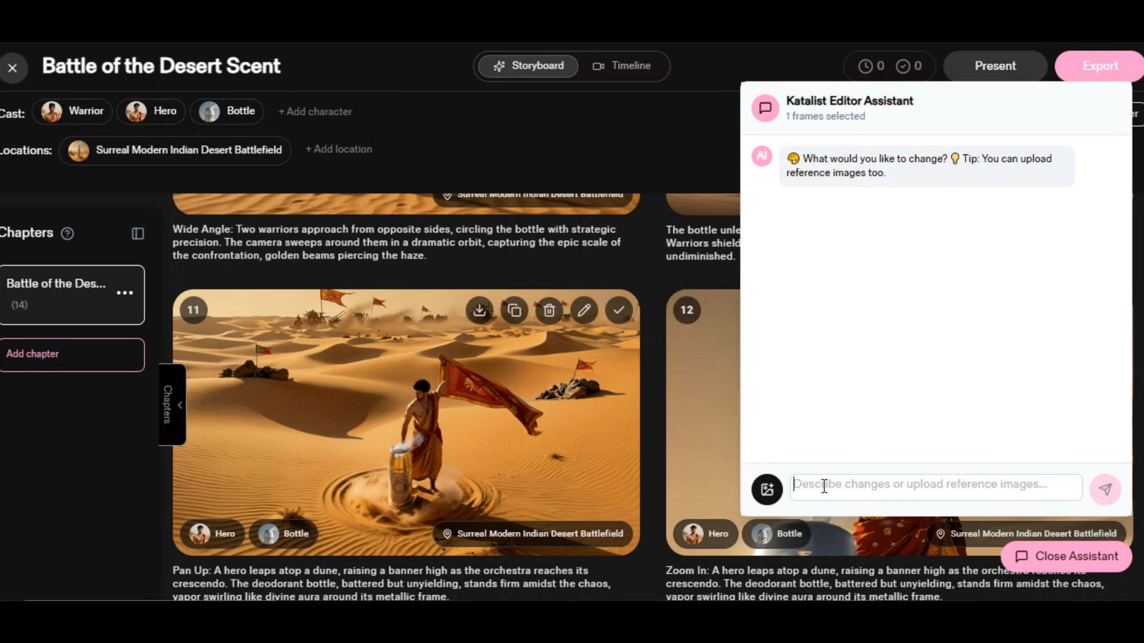
# - Send 'Change the background scene' as frame 12's edit request
pyautogui.write('Change')
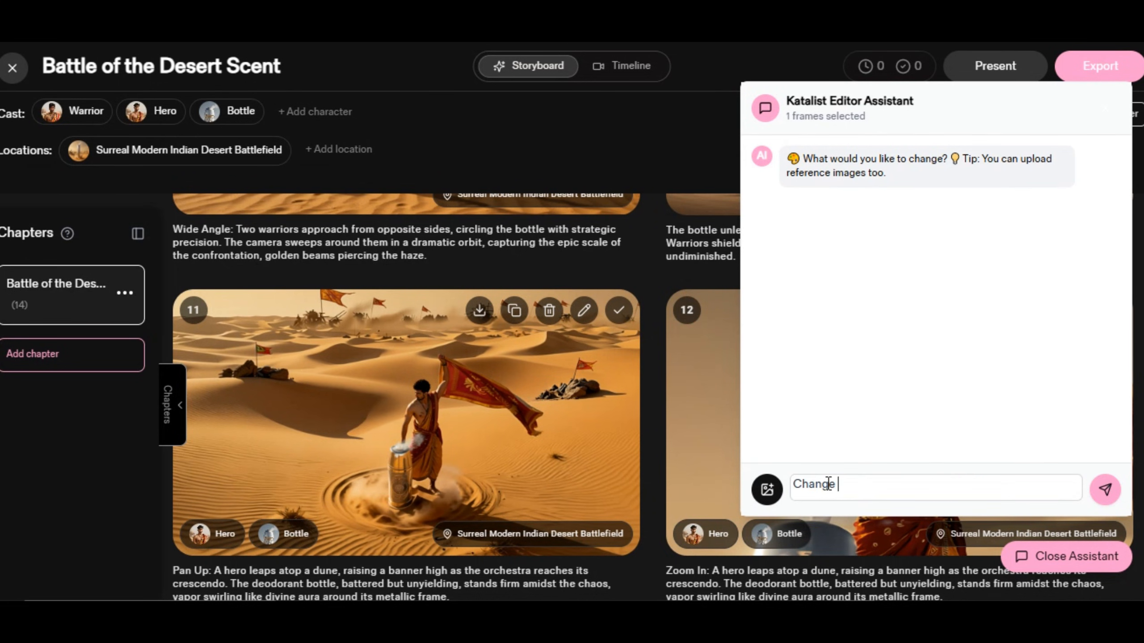
pyautogui.write('the backg')
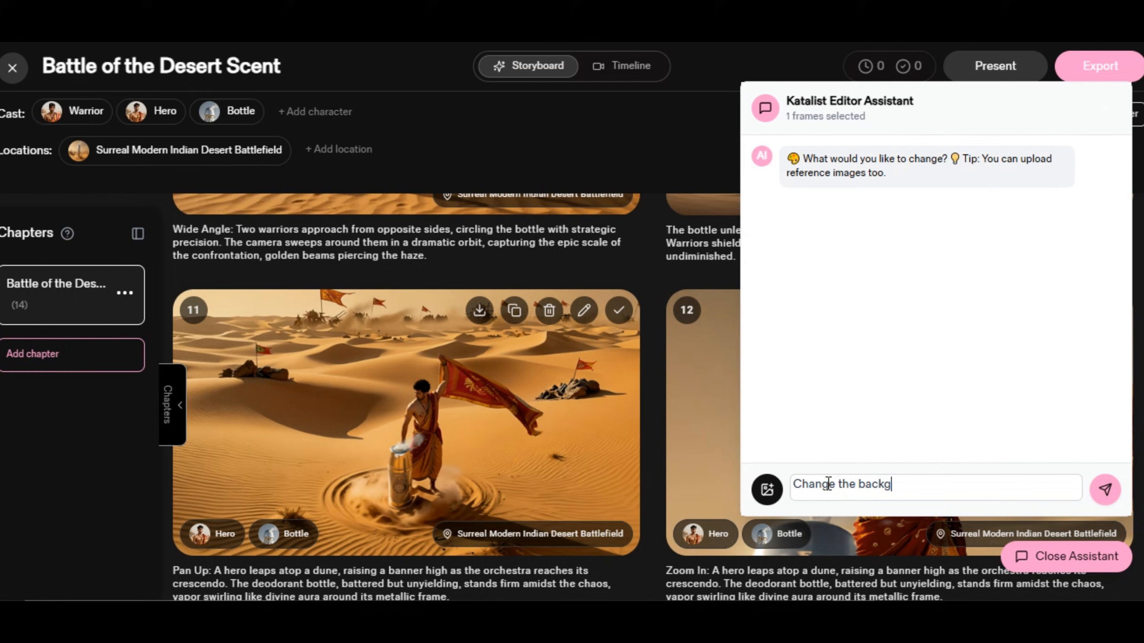
pyautogui.write('round scene')
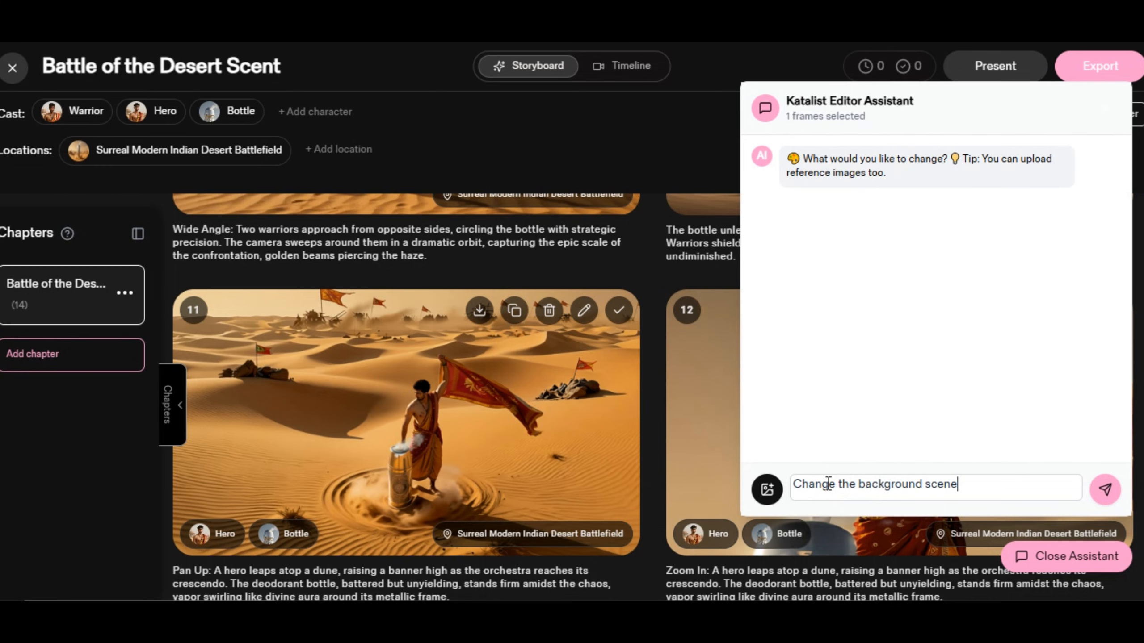
pyautogui.click(1107, 490)
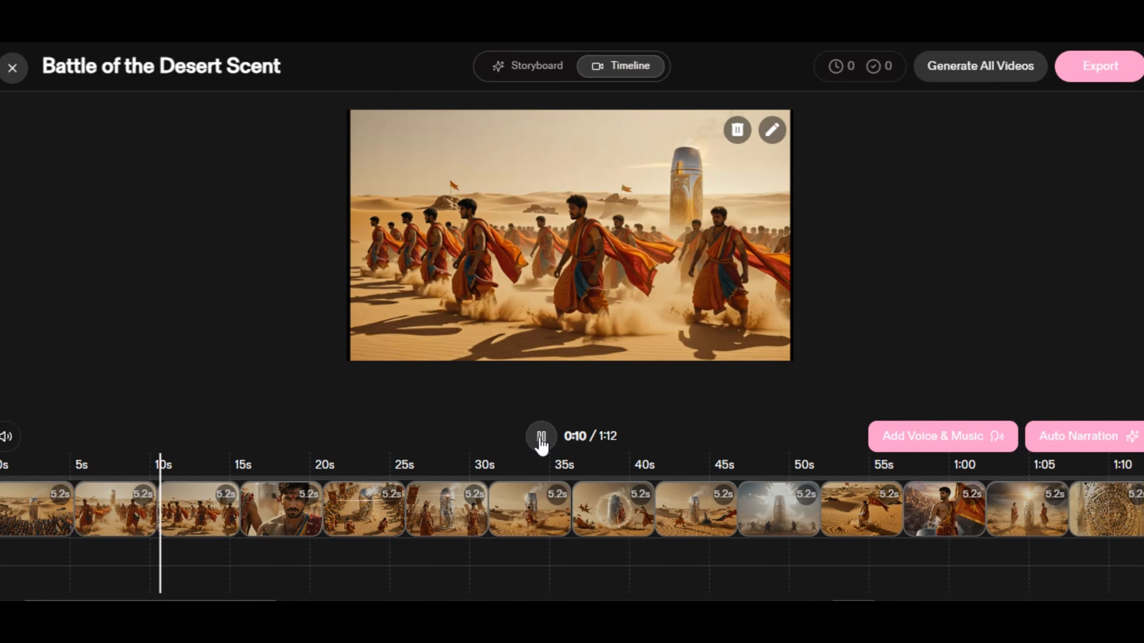
# - Pause the timeline, add Auto Narration to all scenes, and play the narrated preview
pyautogui.click(541, 438)
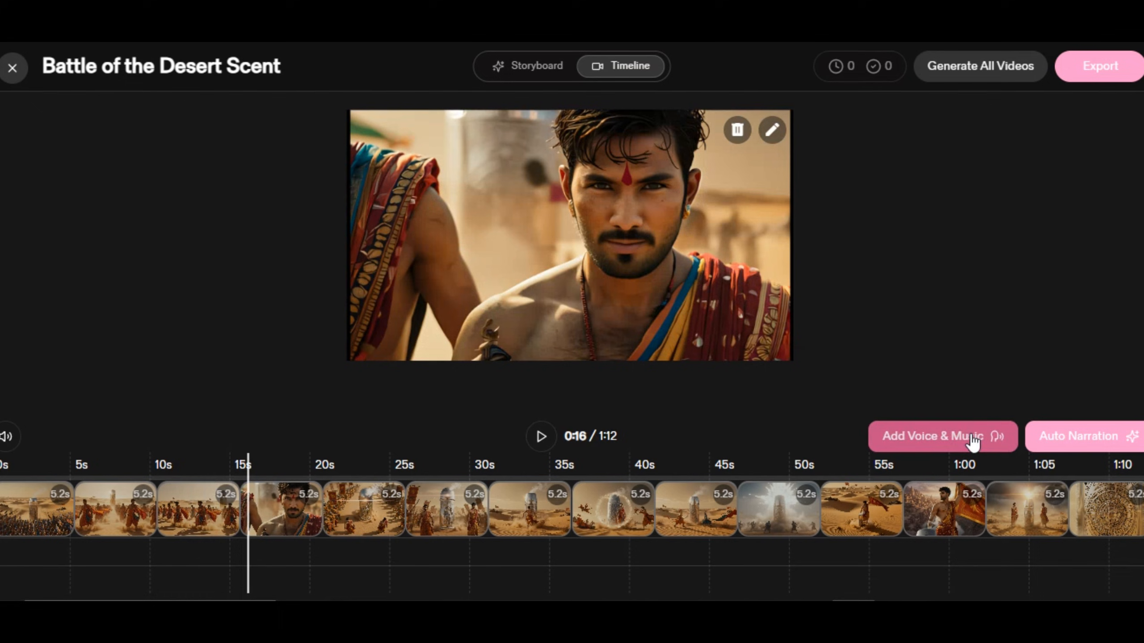
pyautogui.moveTo(1075, 442)
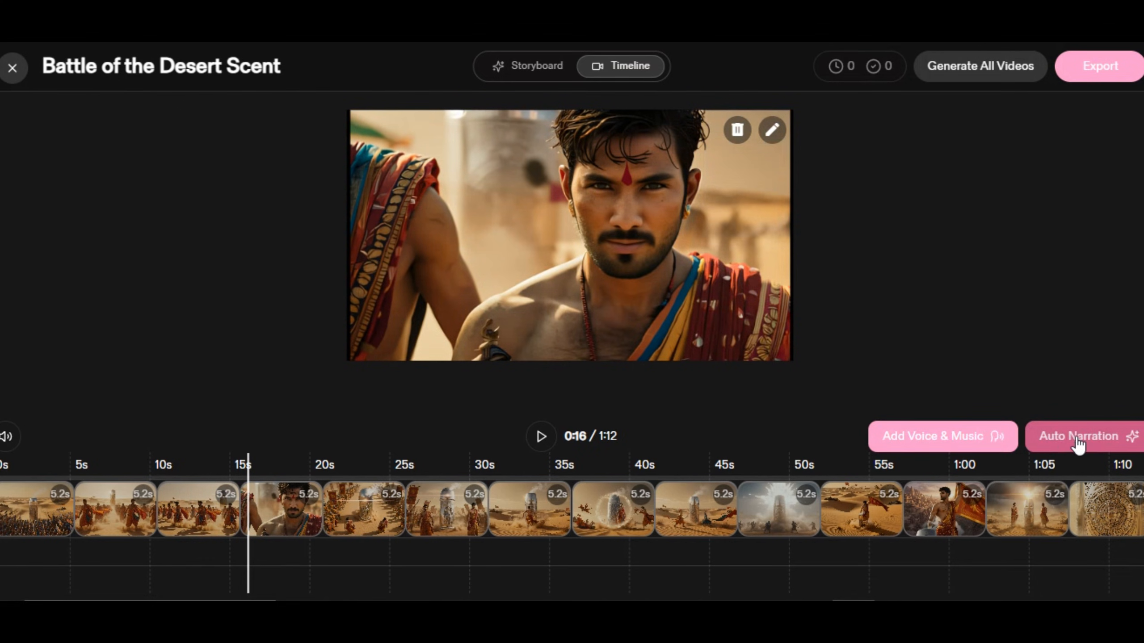
pyautogui.click(1080, 436)
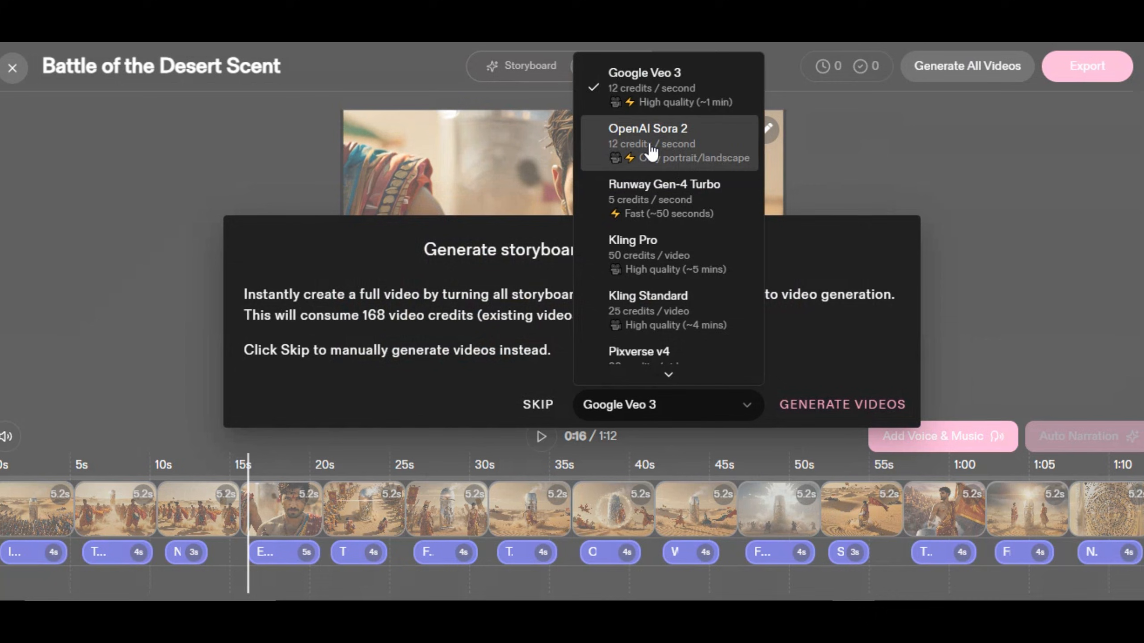
pyautogui.scroll(-3)
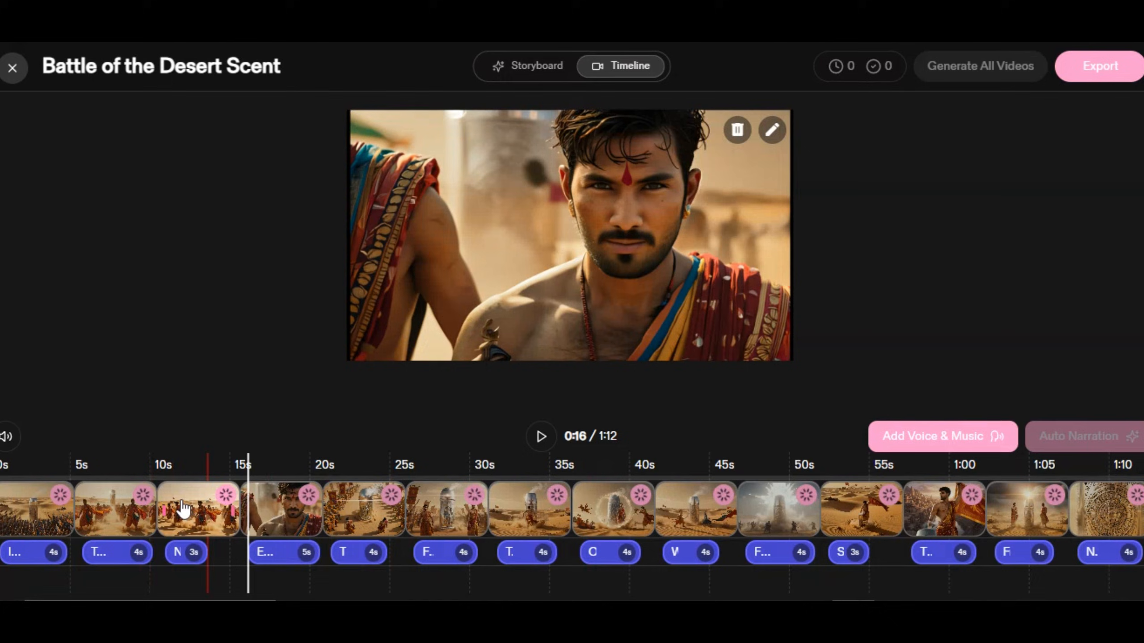
pyautogui.click(542, 438)
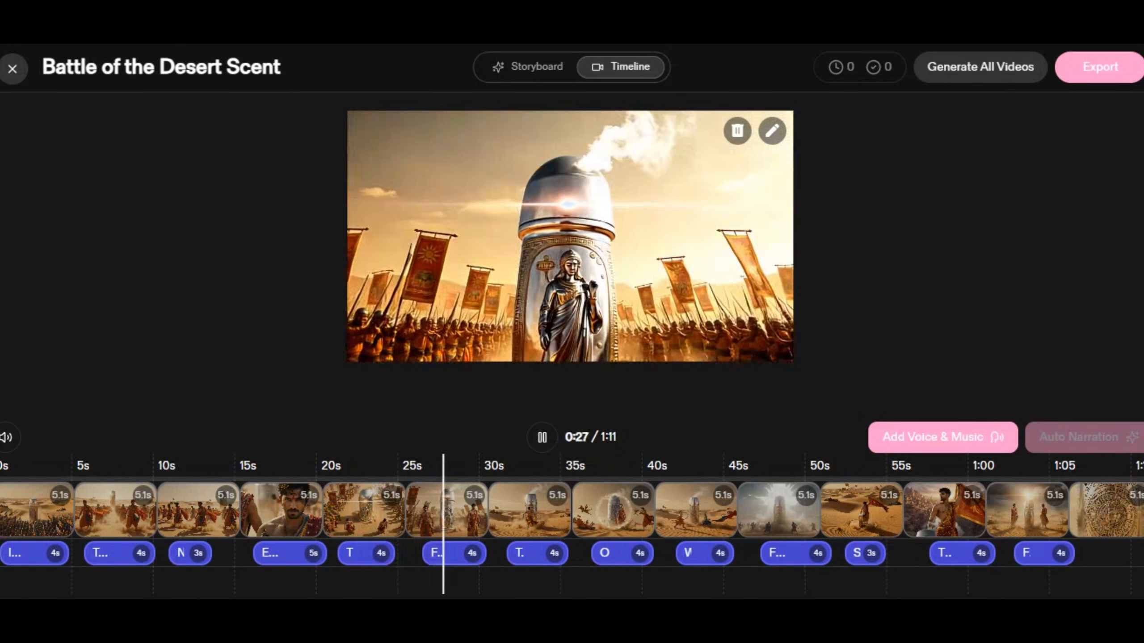
pyautogui.click(1098, 67)
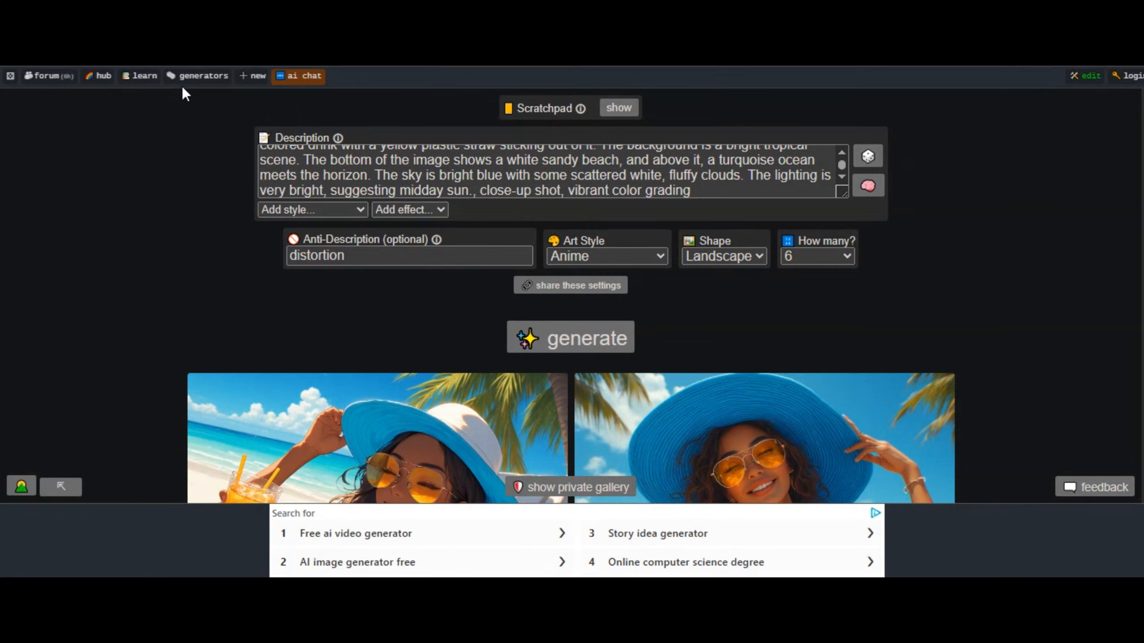
pyautogui.moveTo(198, 79)
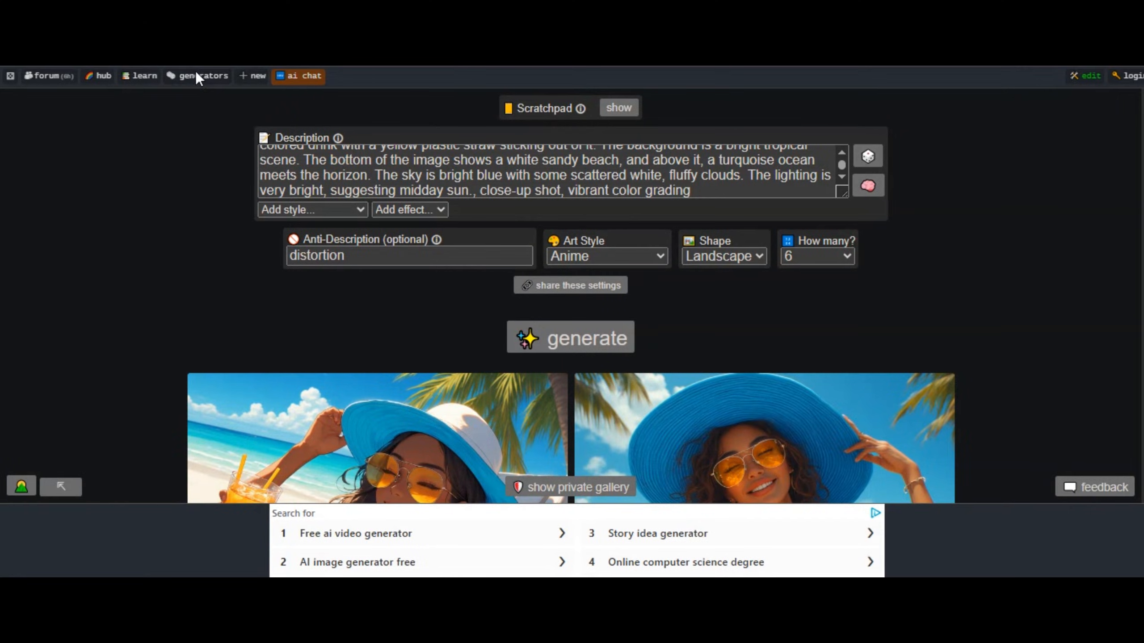
# - Open the recently updated generators list and scroll through the gallery
pyautogui.click(202, 76)
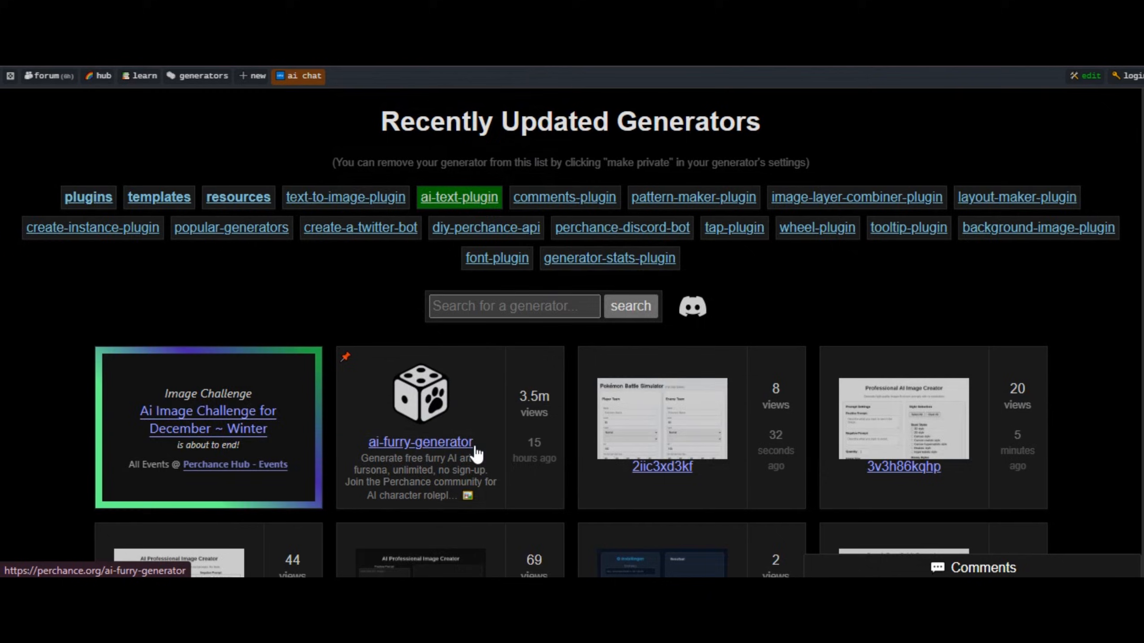
pyautogui.scroll(-3)
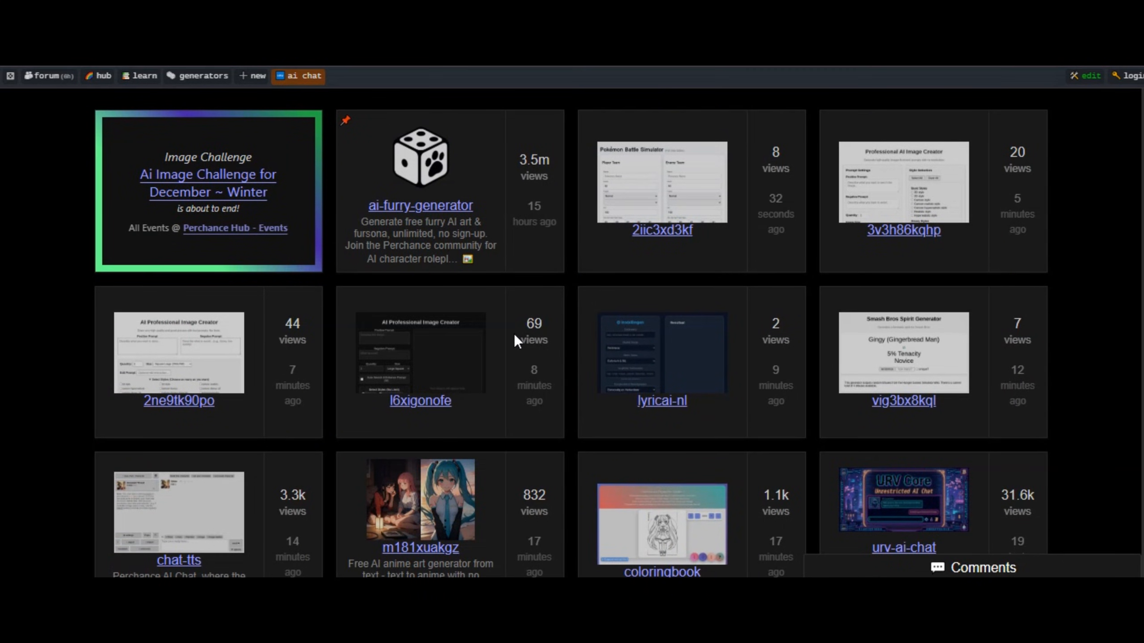
pyautogui.scroll(-3)
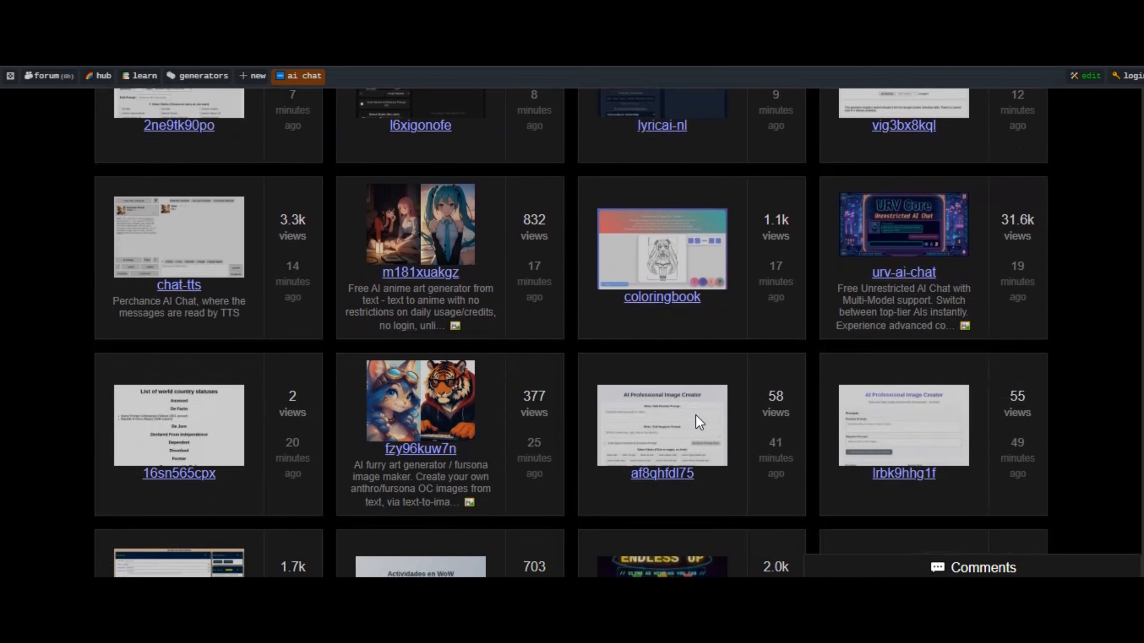
pyautogui.scroll(-3)
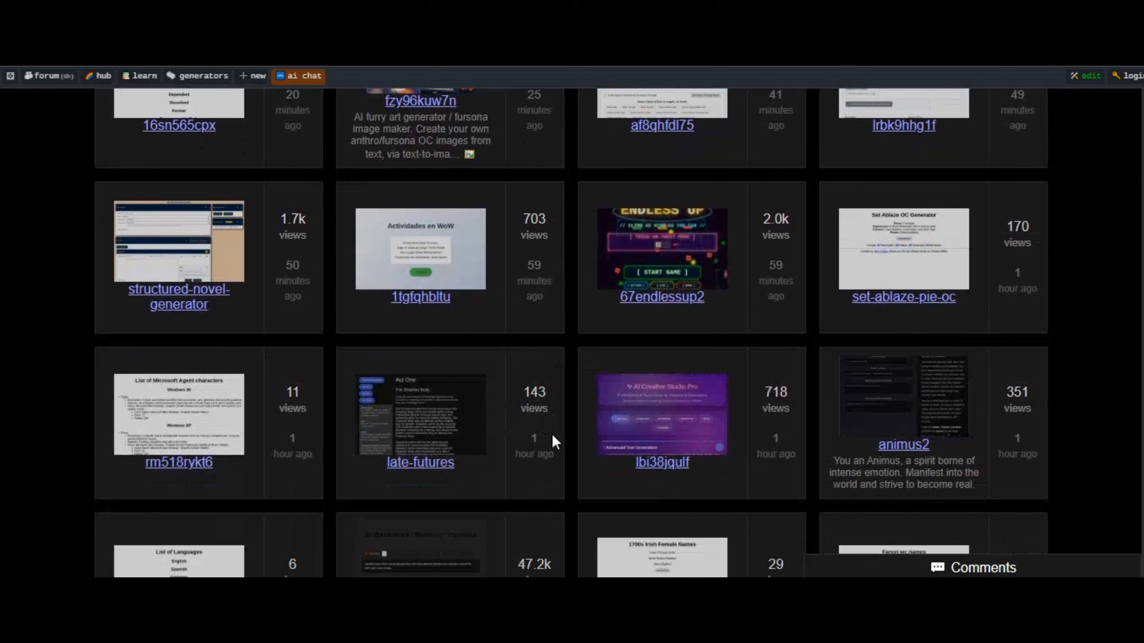
pyautogui.scroll(-3)
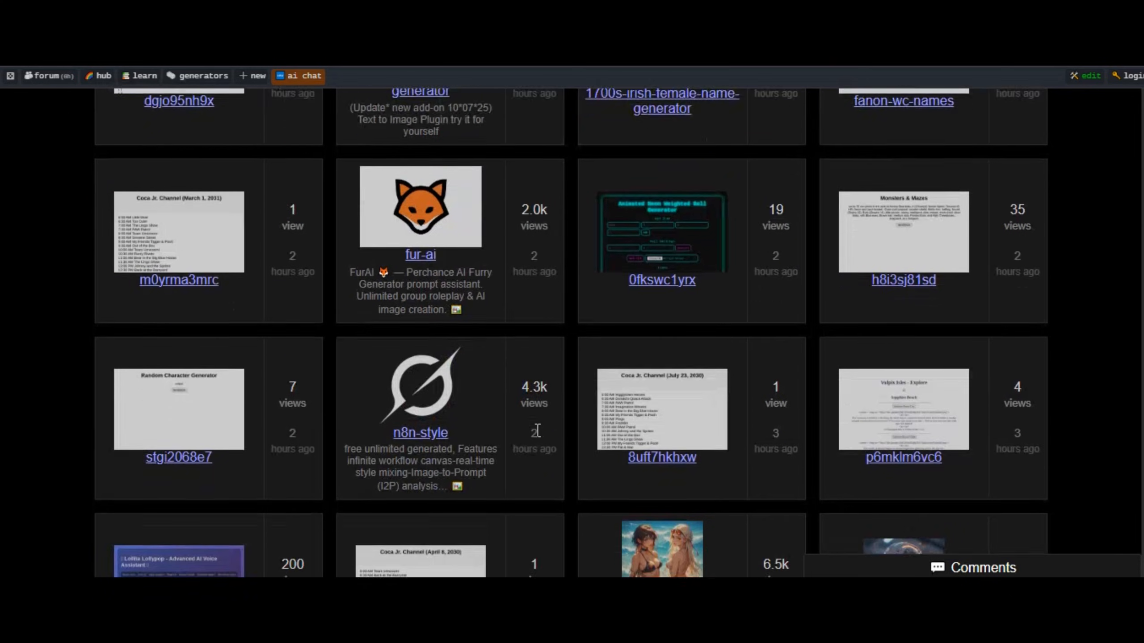
pyautogui.scroll(-3)
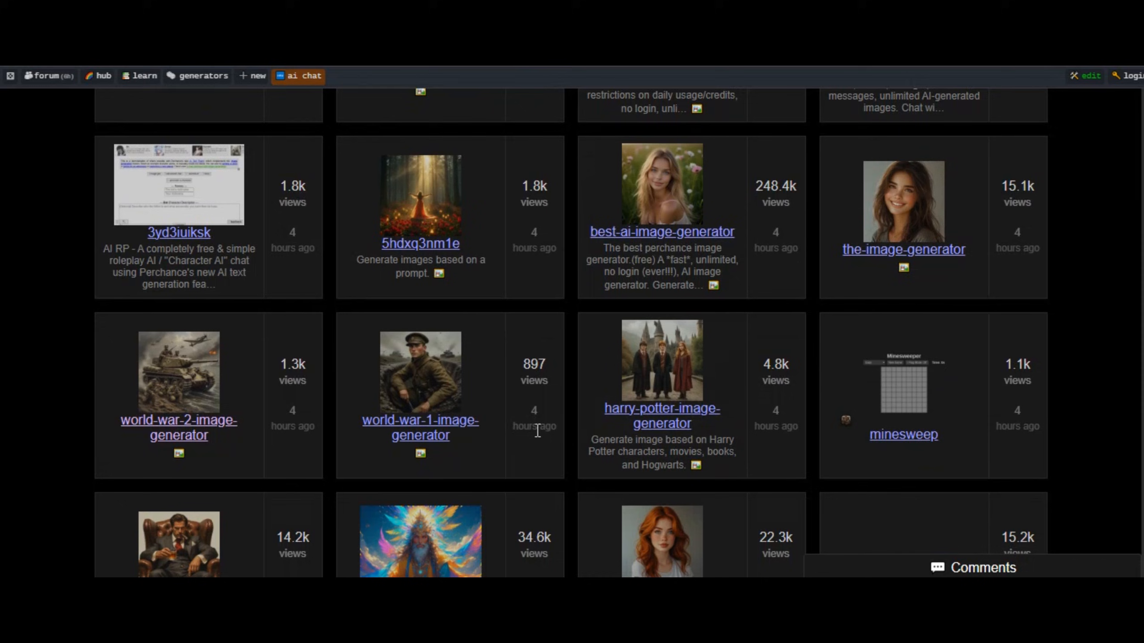
pyautogui.scroll(-3)
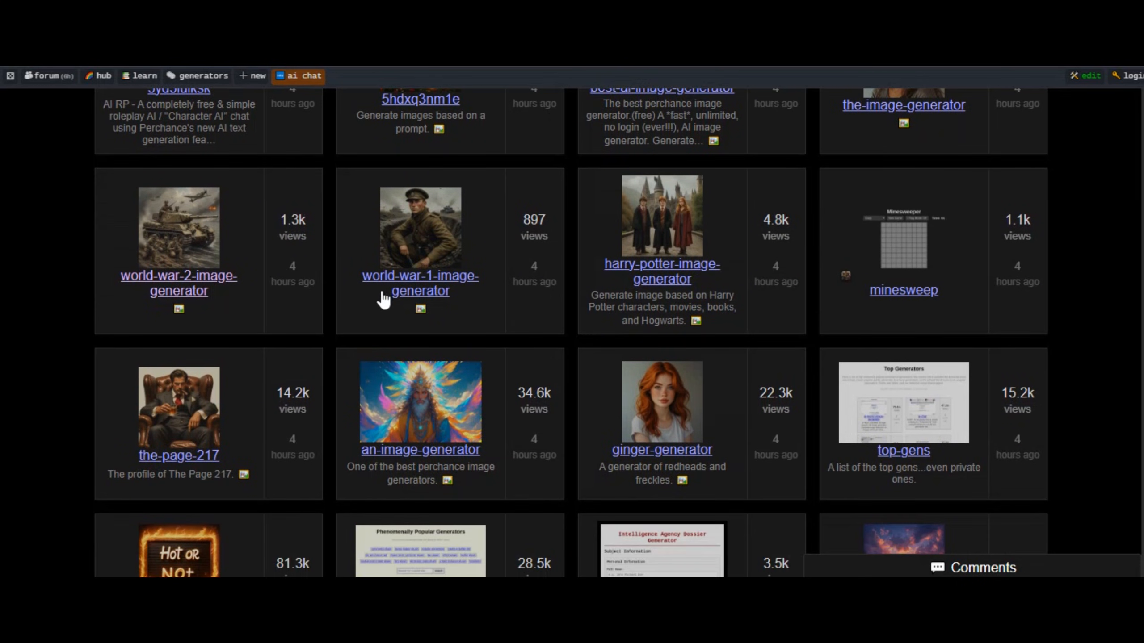
pyautogui.moveTo(248, 314)
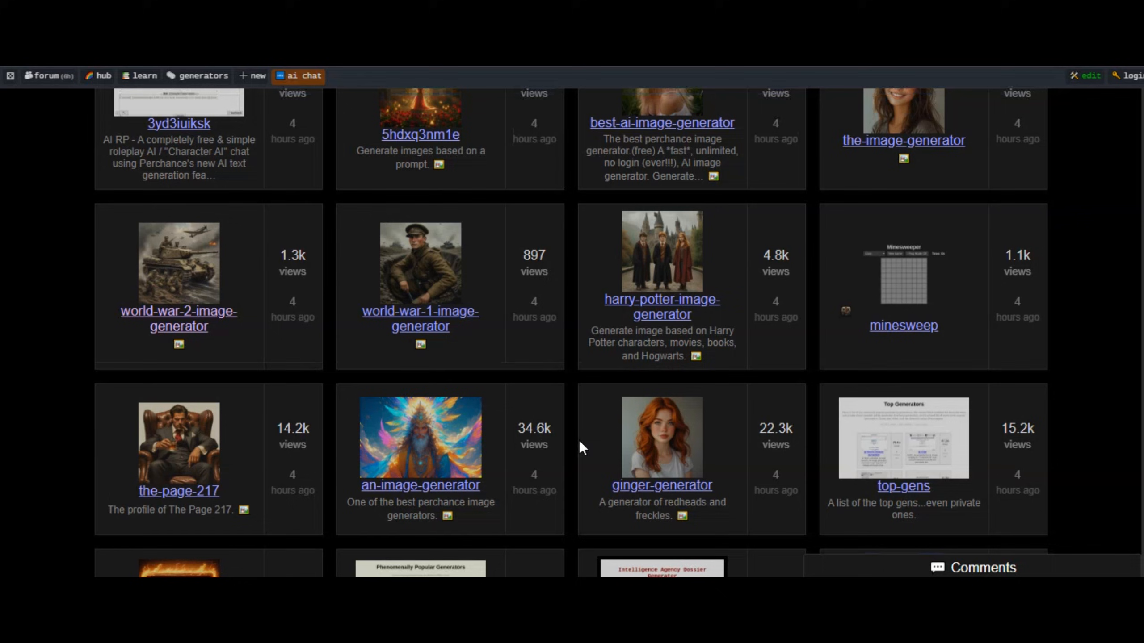
pyautogui.moveTo(223, 334)
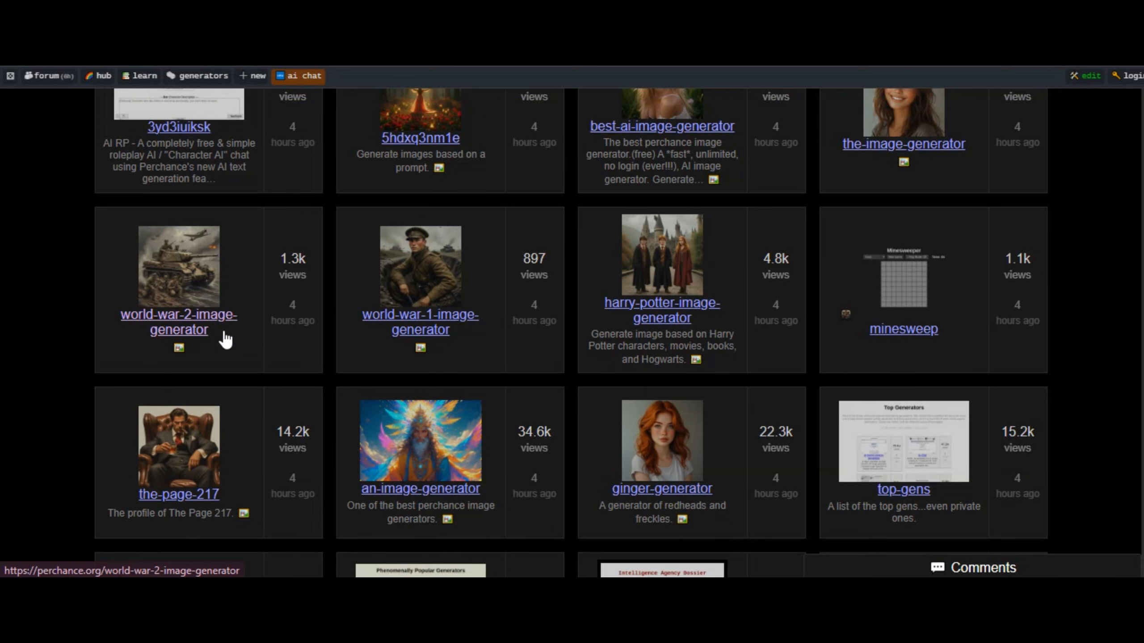
pyautogui.moveTo(412, 272)
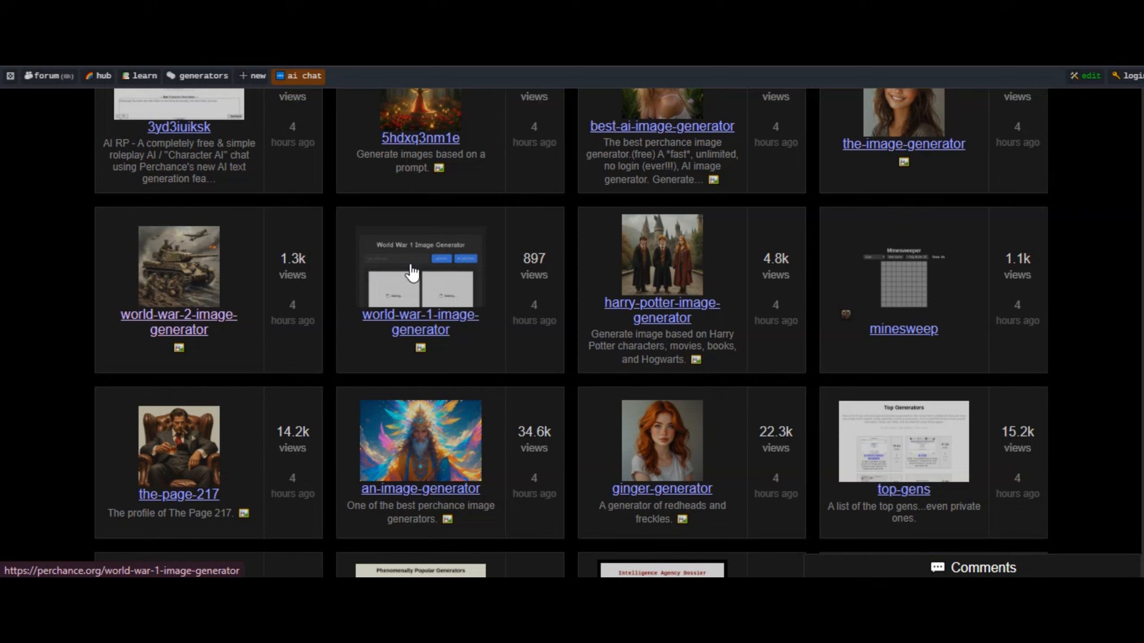
pyautogui.scroll(-3)
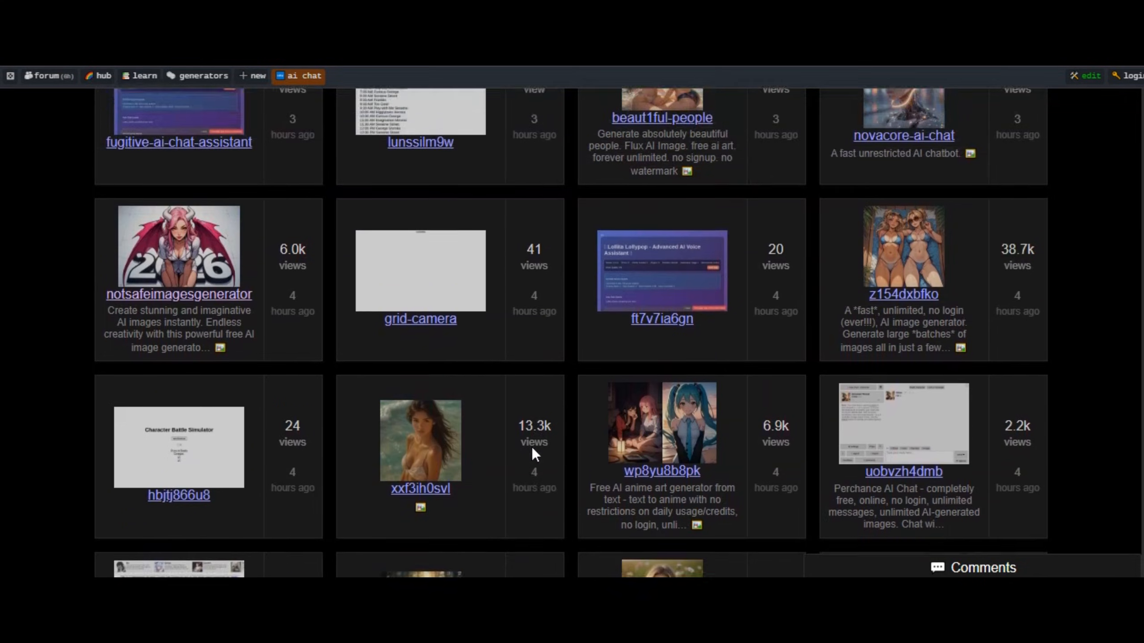
pyautogui.scroll(3)
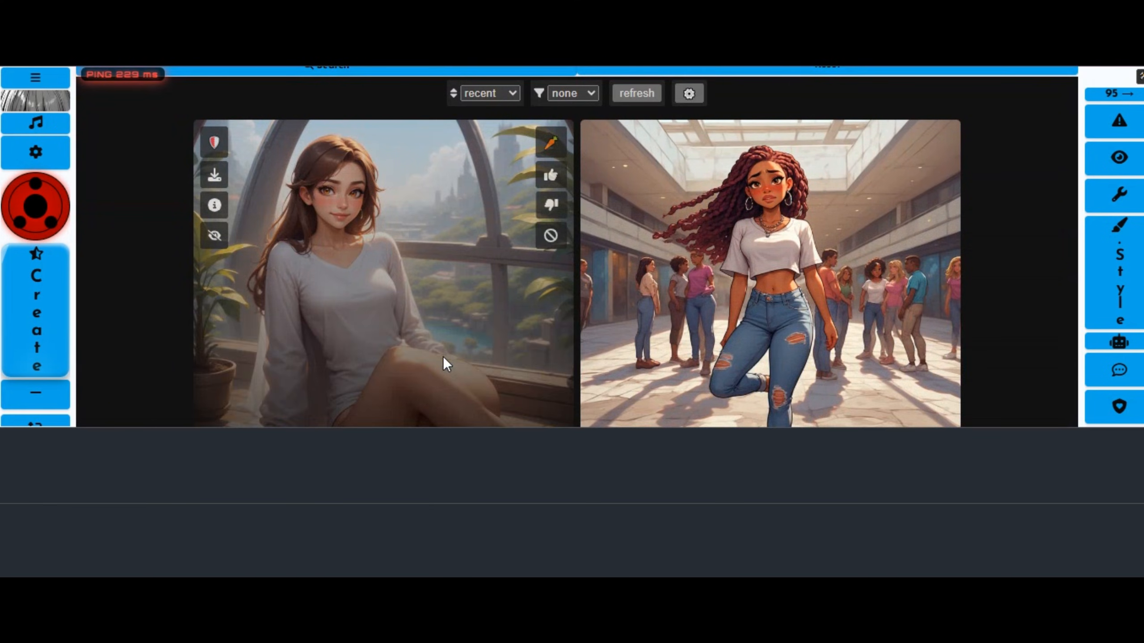
# - Try the Enhance/Upscale tool, then switch to the Image/Text To Video tool
pyautogui.scroll(-3)
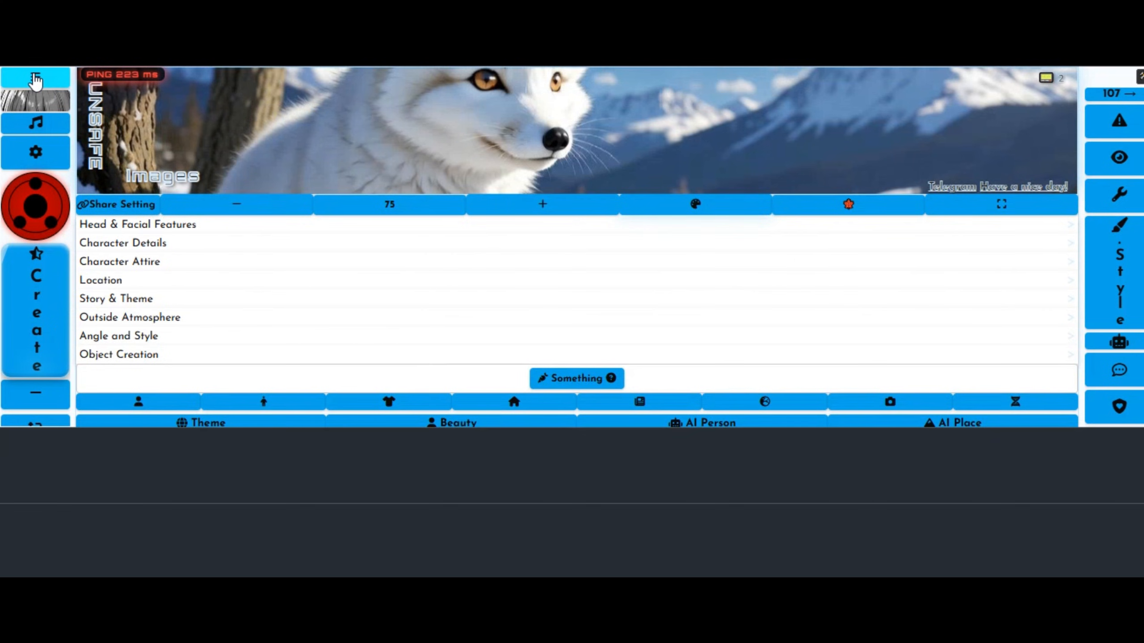
pyautogui.click(33, 82)
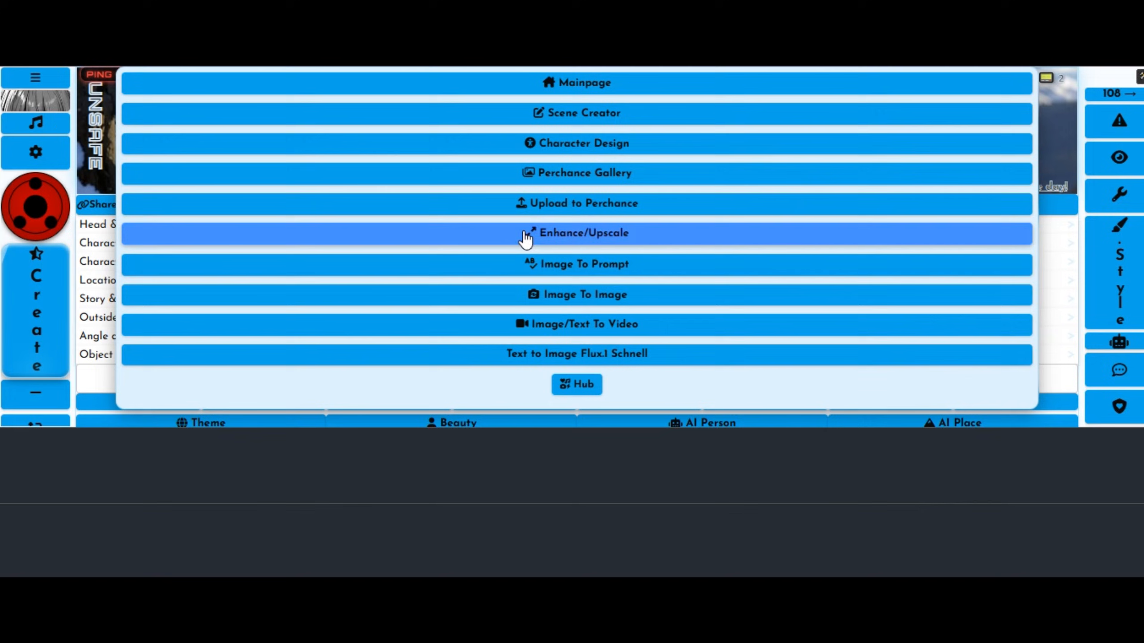
pyautogui.moveTo(535, 242)
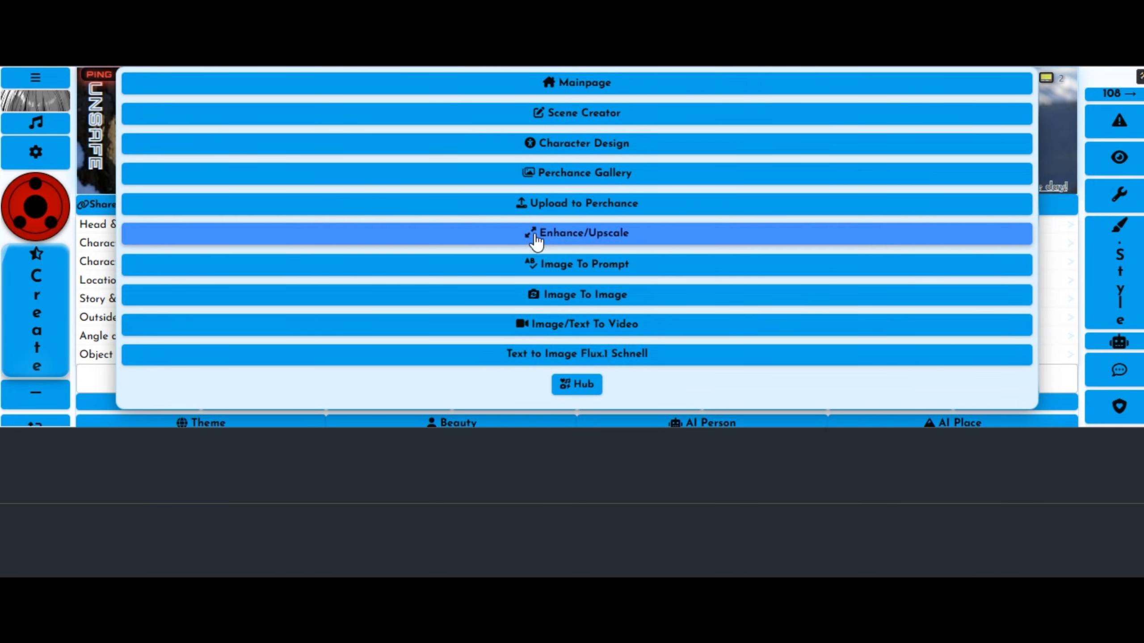
pyautogui.click(576, 232)
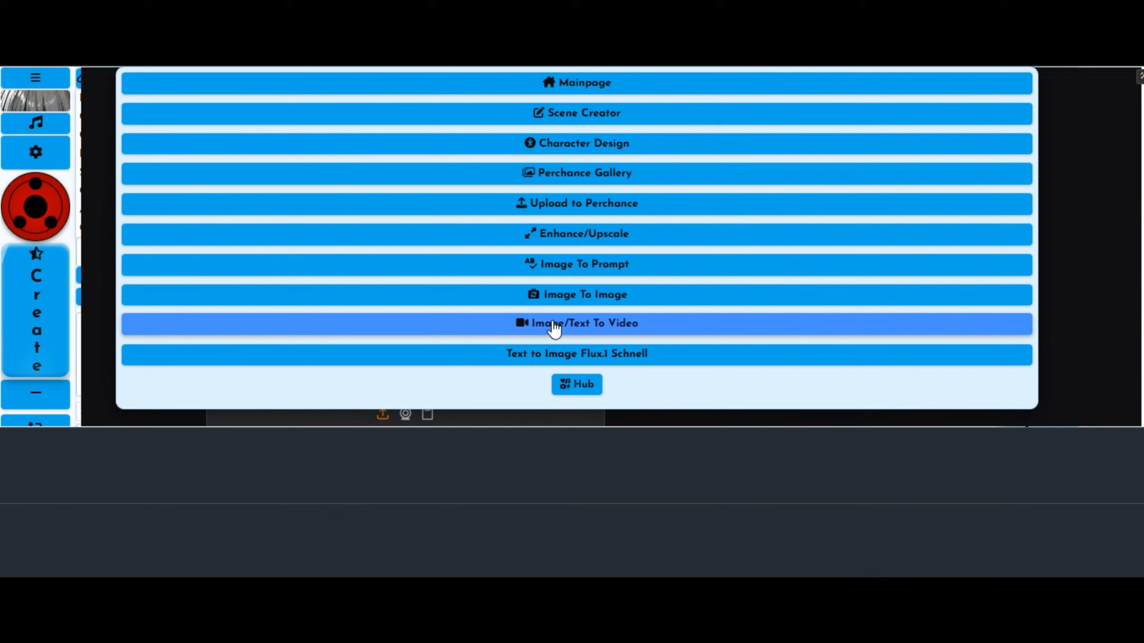
pyautogui.click(577, 323)
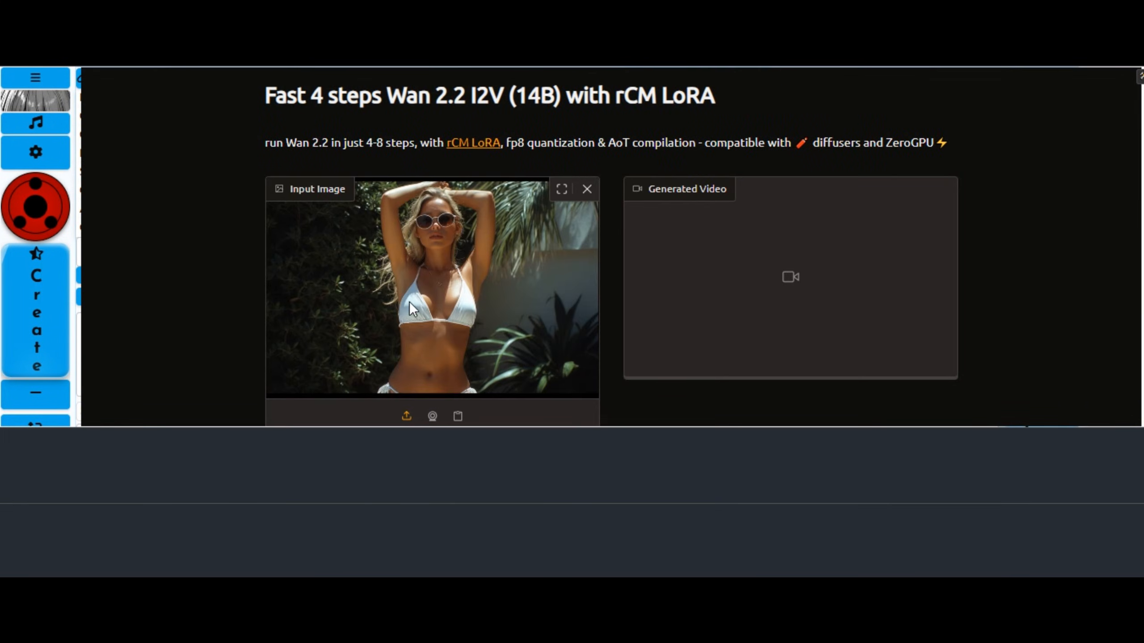
# - Generate a 4.2-second walking video from the white-swimwear image with Wan 2.2
pyautogui.scroll(-3)
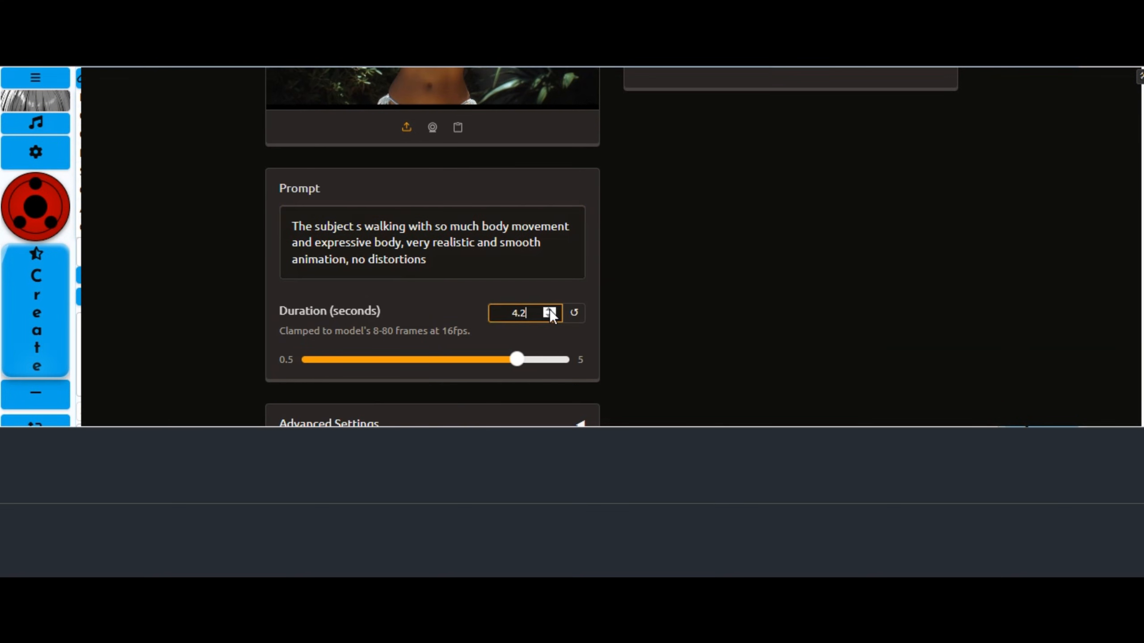
pyautogui.scroll(-3)
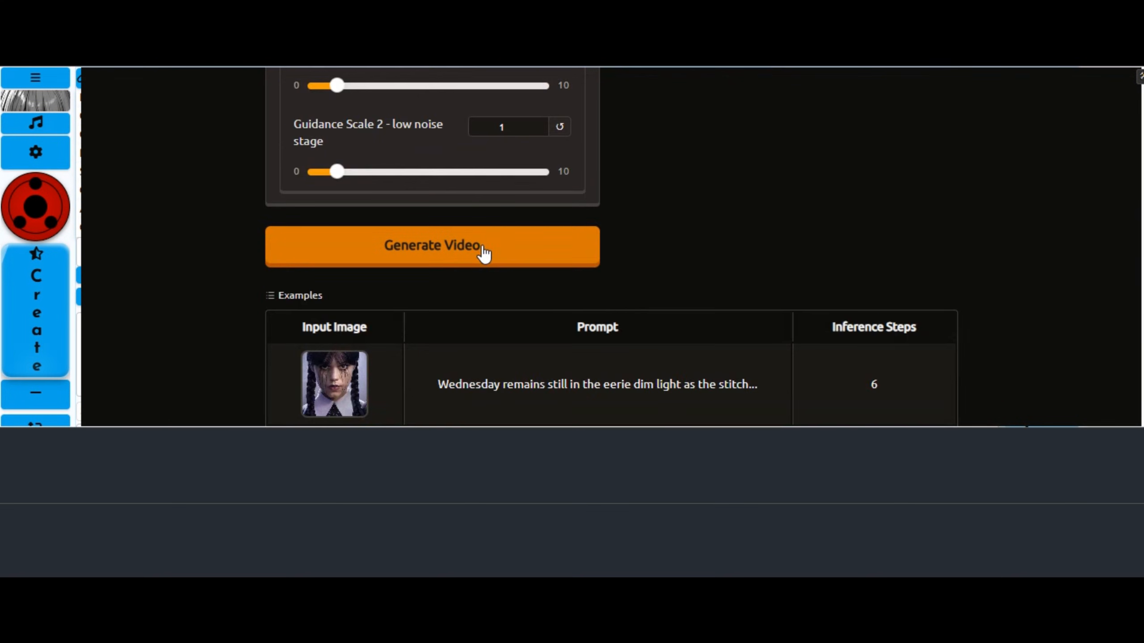
pyautogui.click(432, 245)
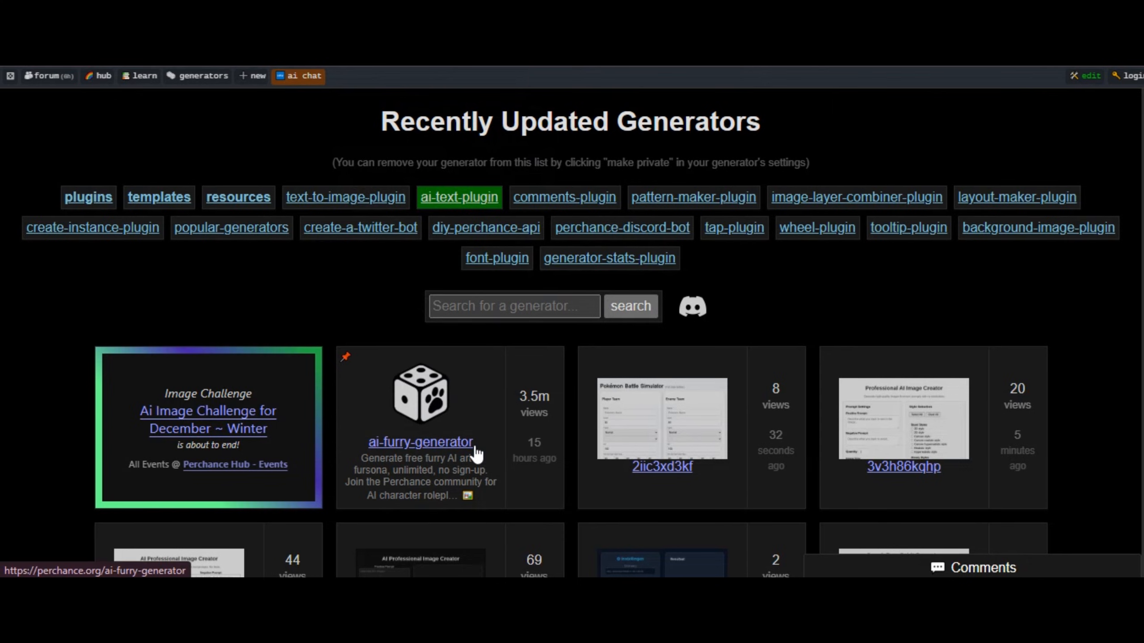
# - Scroll the Introducing Wan 2.6 page down to Product Features and back
pyautogui.scroll(-3)
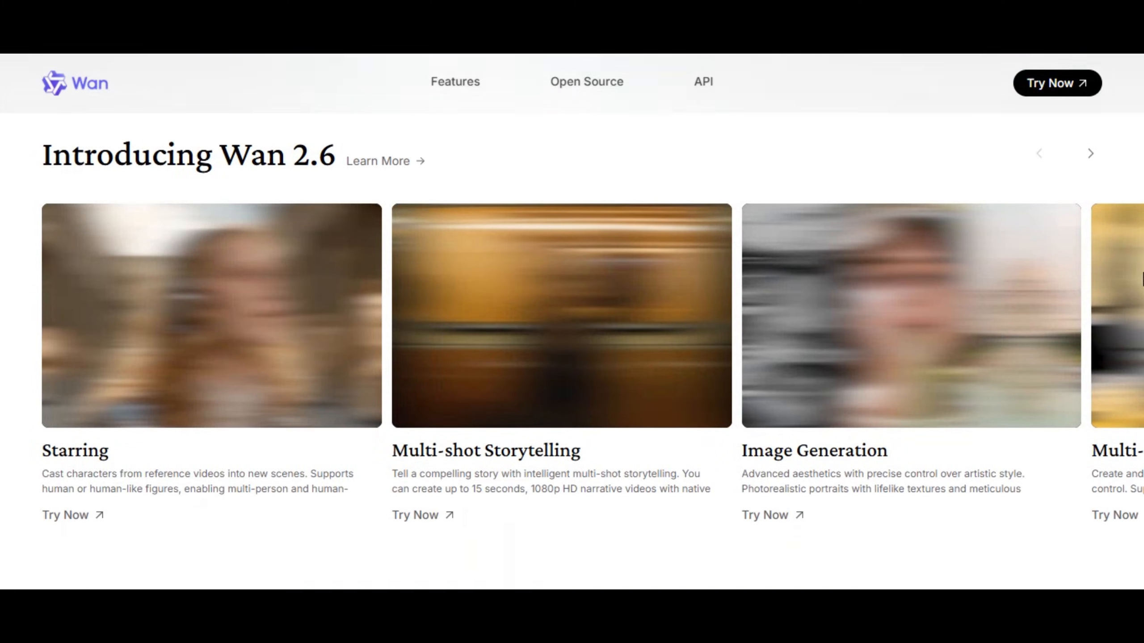
pyautogui.scroll(-3)
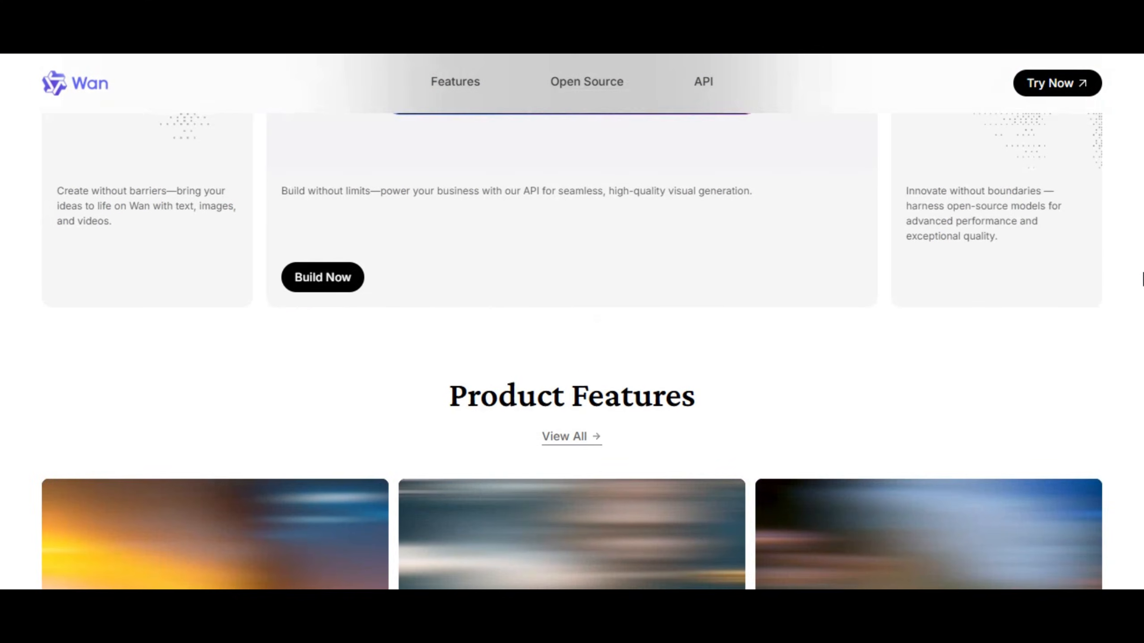
pyautogui.scroll(3)
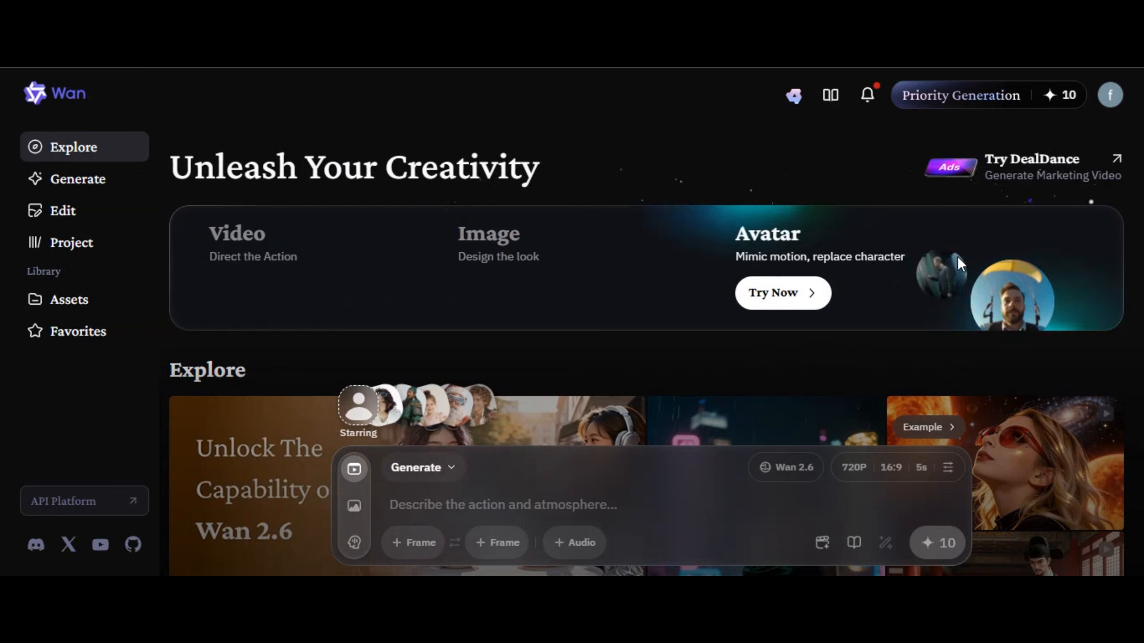
# - Switch generation to Video and set 1080P resolution with 10s duration
pyautogui.click(422, 467)
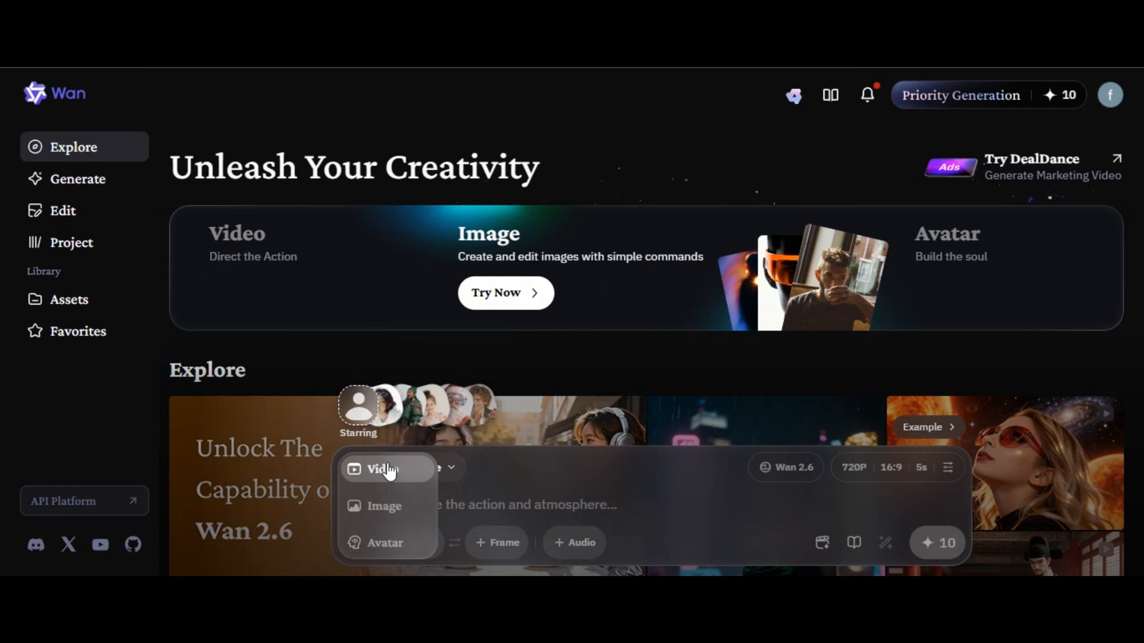
pyautogui.click(384, 506)
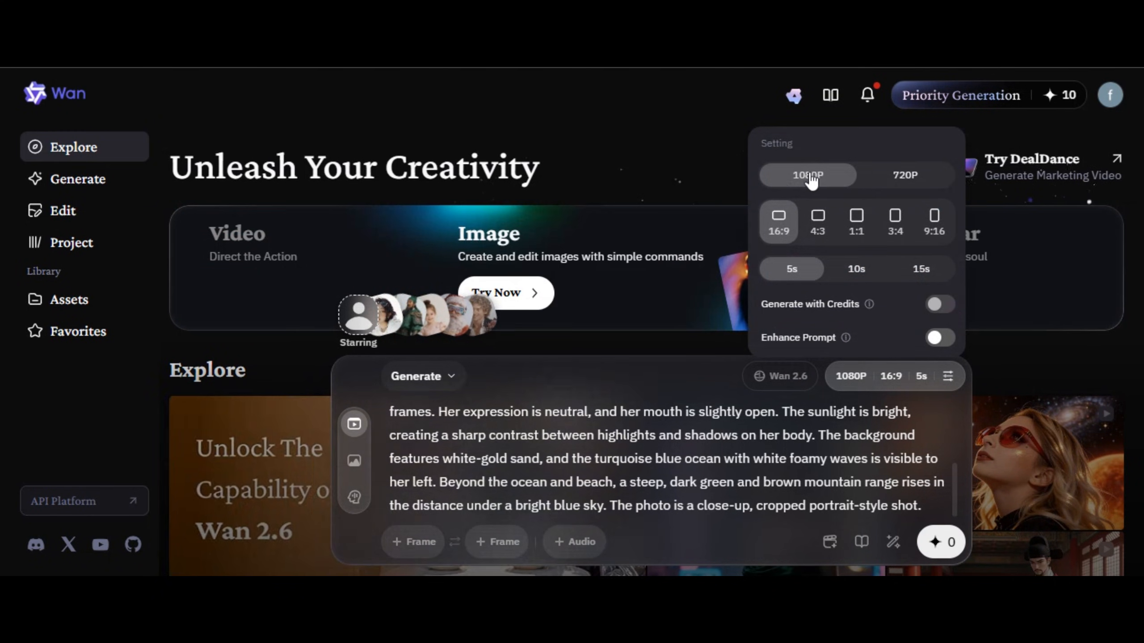
pyautogui.click(856, 269)
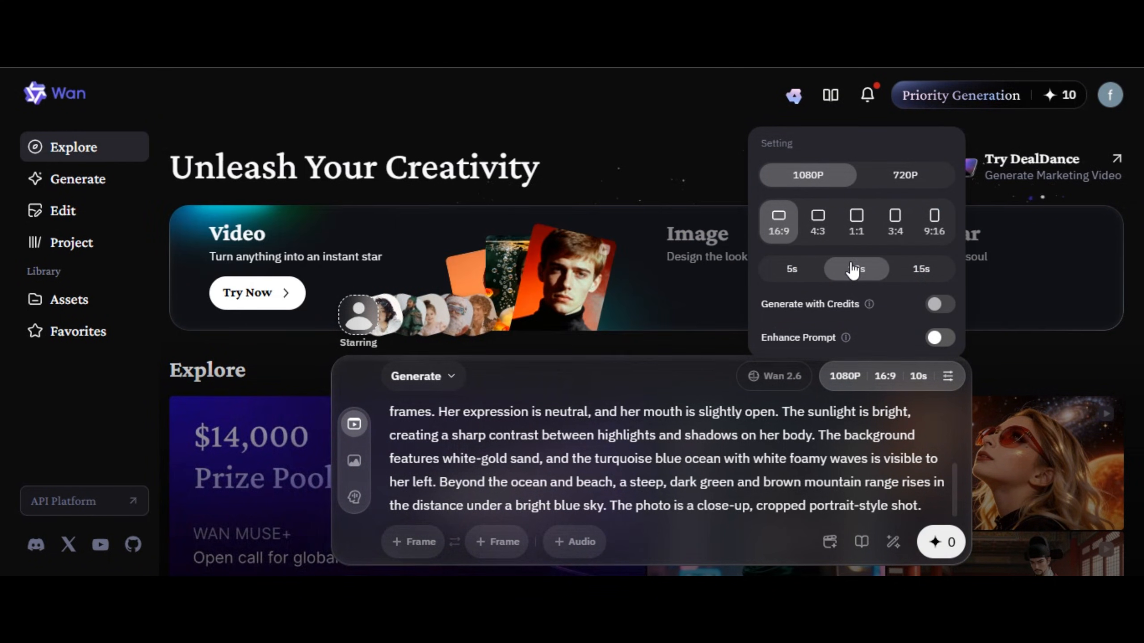
pyautogui.click(917, 376)
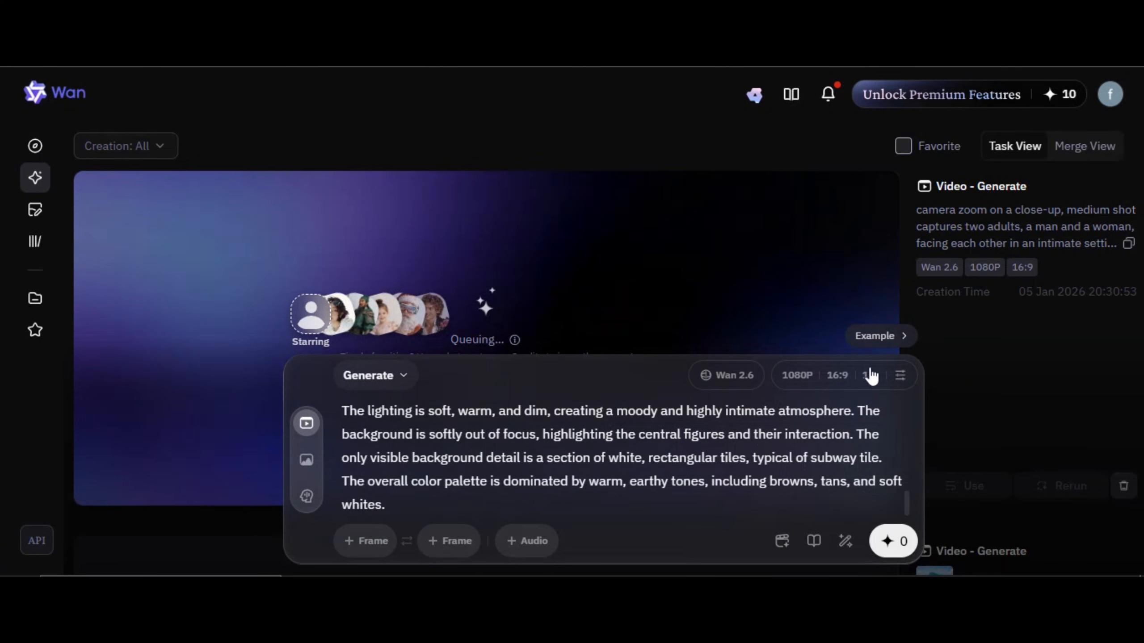
pyautogui.moveTo(747, 331)
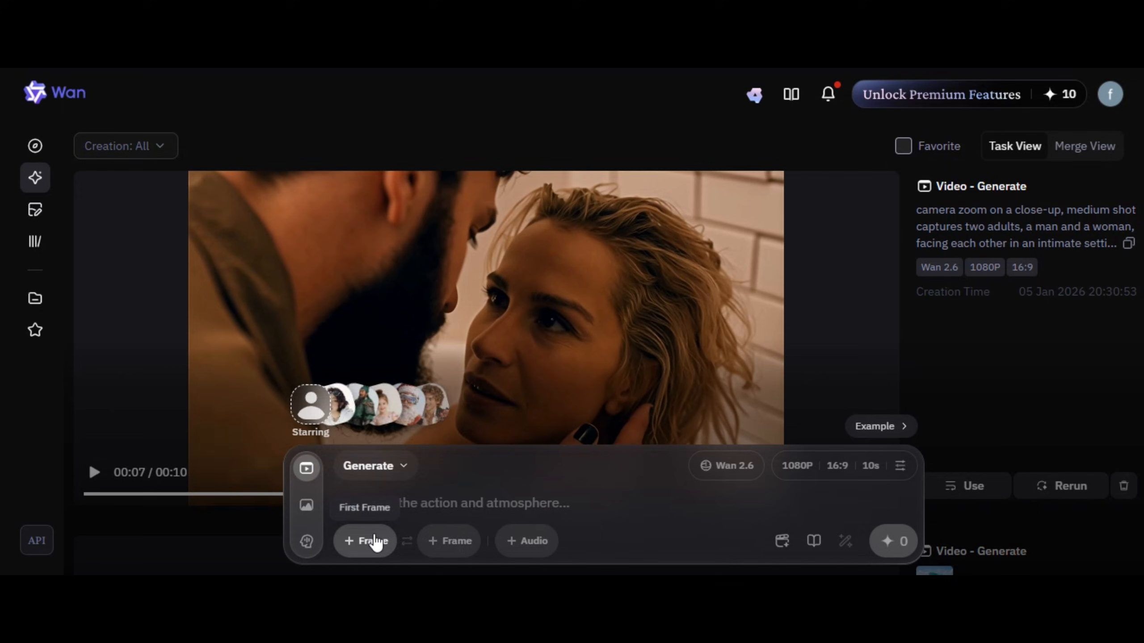
# - Generate a 1080P first-to-last-frame yacht video with prompt 'Camera zoom from frame one and transit to frame two in camera rotation'
pyautogui.click(365, 541)
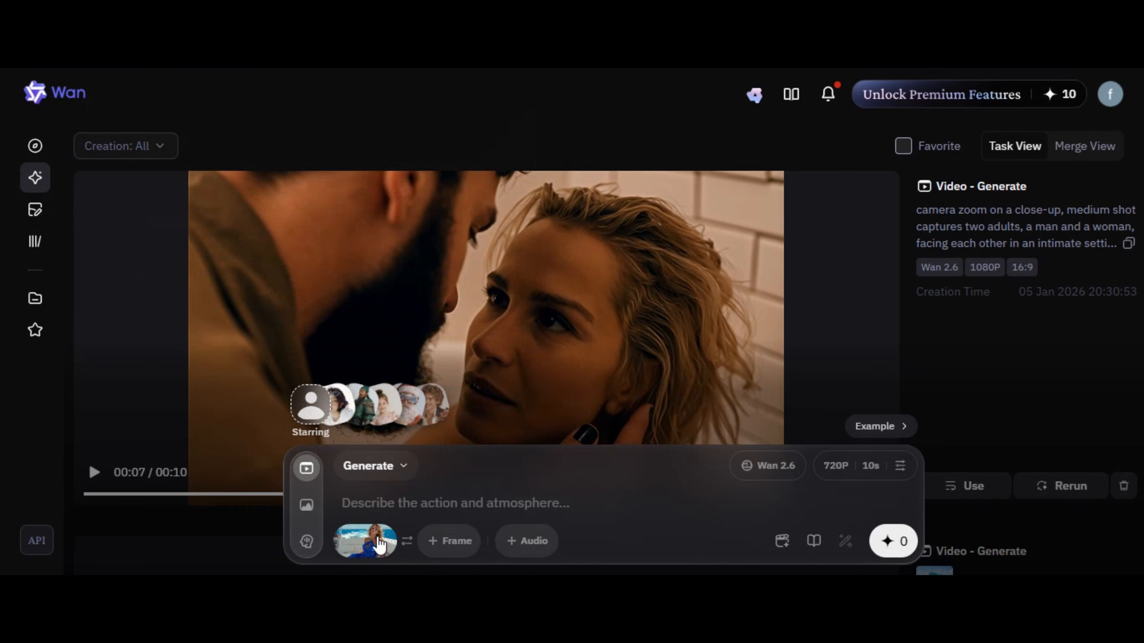
pyautogui.moveTo(369, 542)
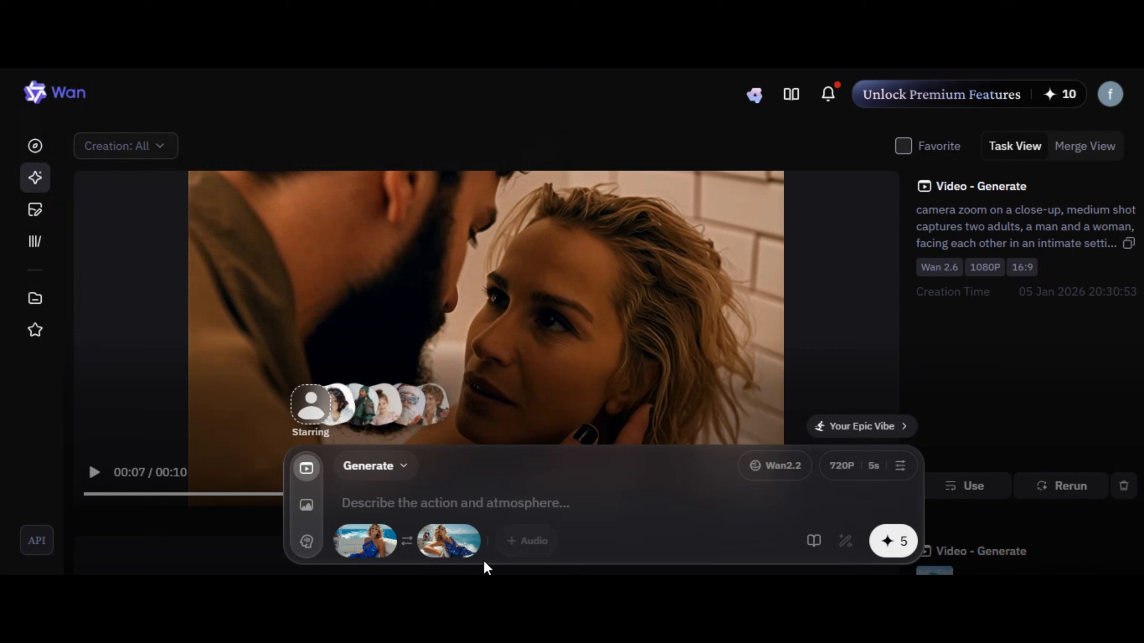
pyautogui.write('Camera zoom from frame one and transit to frame two in camera rotation')
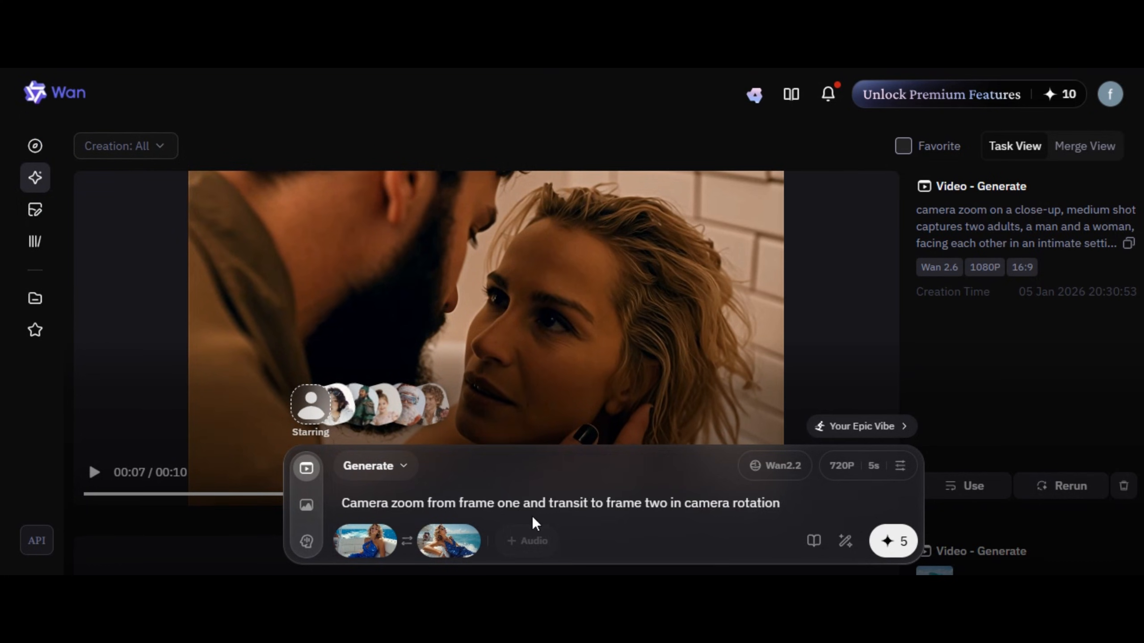
pyautogui.click(842, 465)
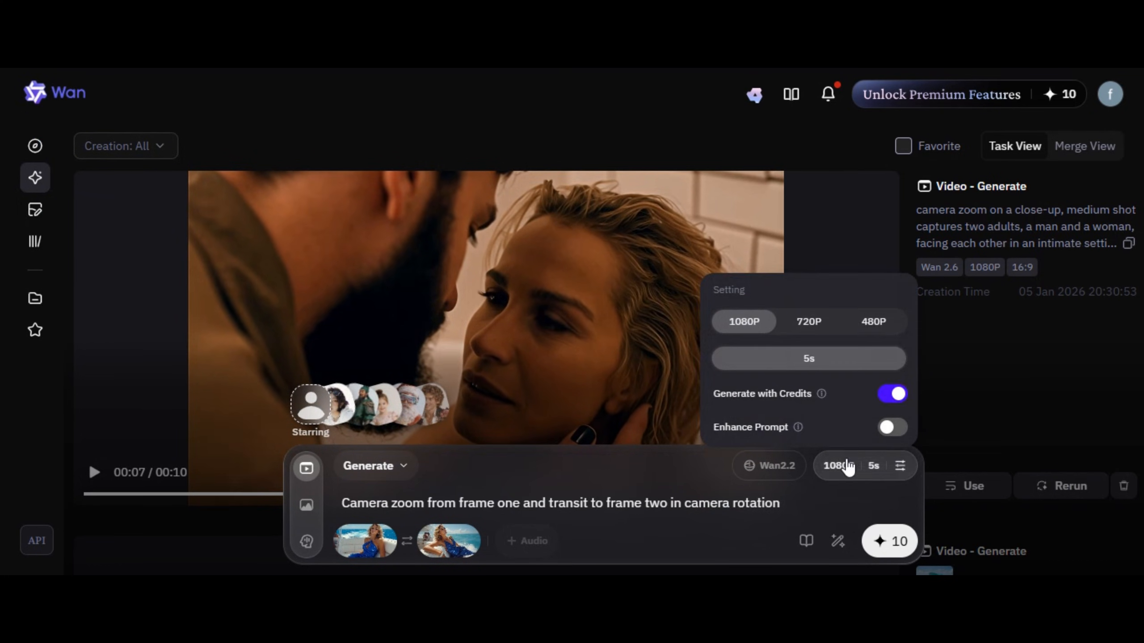
pyautogui.click(889, 542)
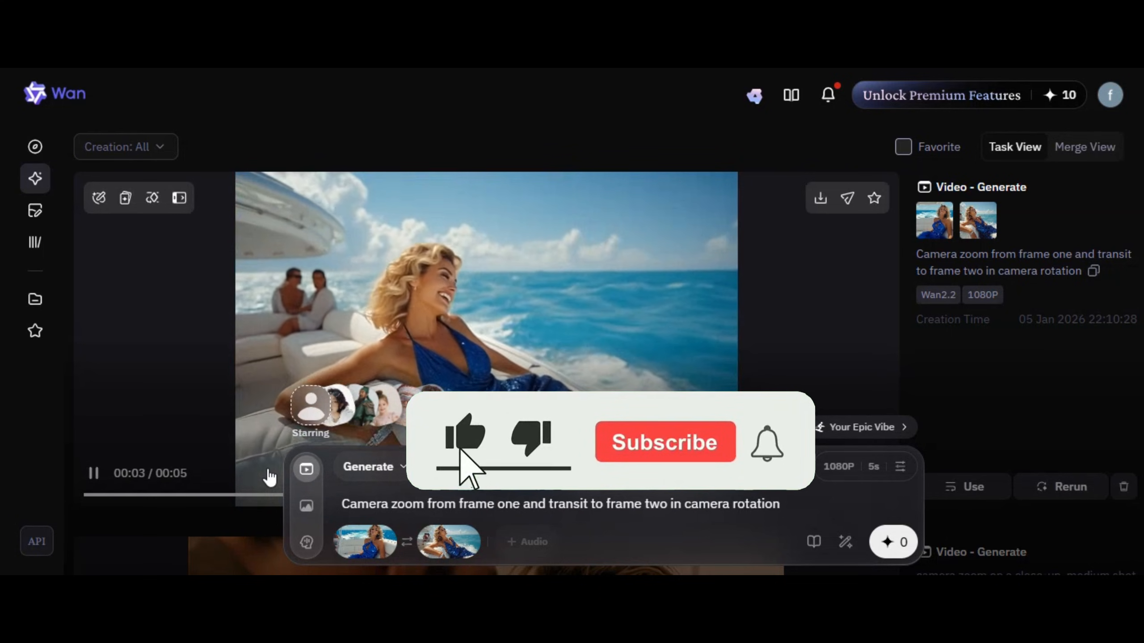
pyautogui.click(666, 443)
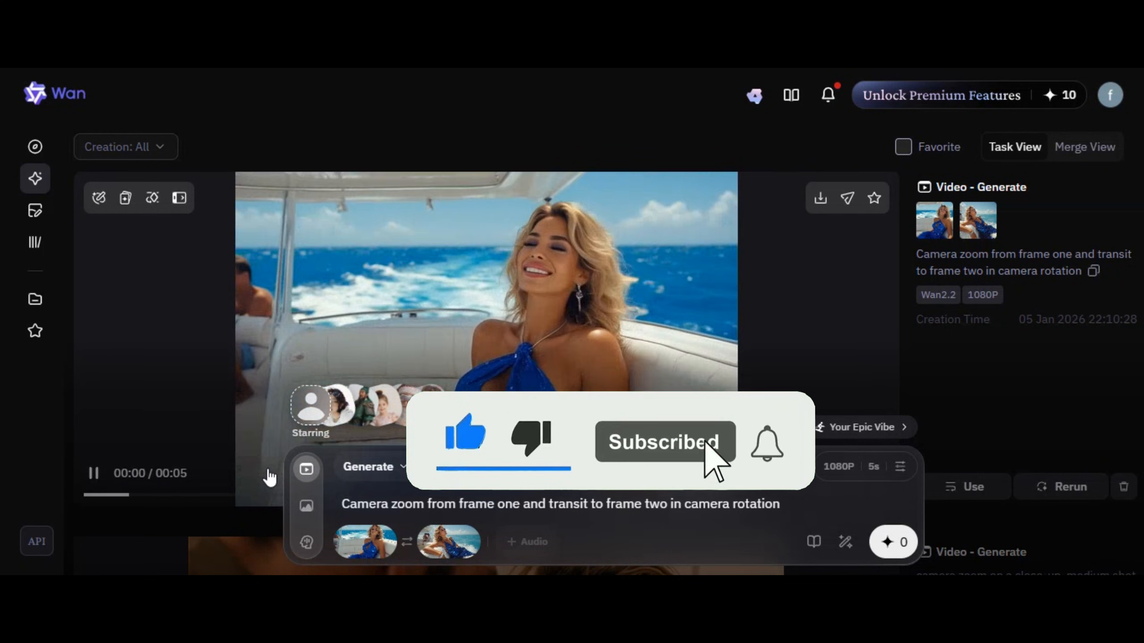